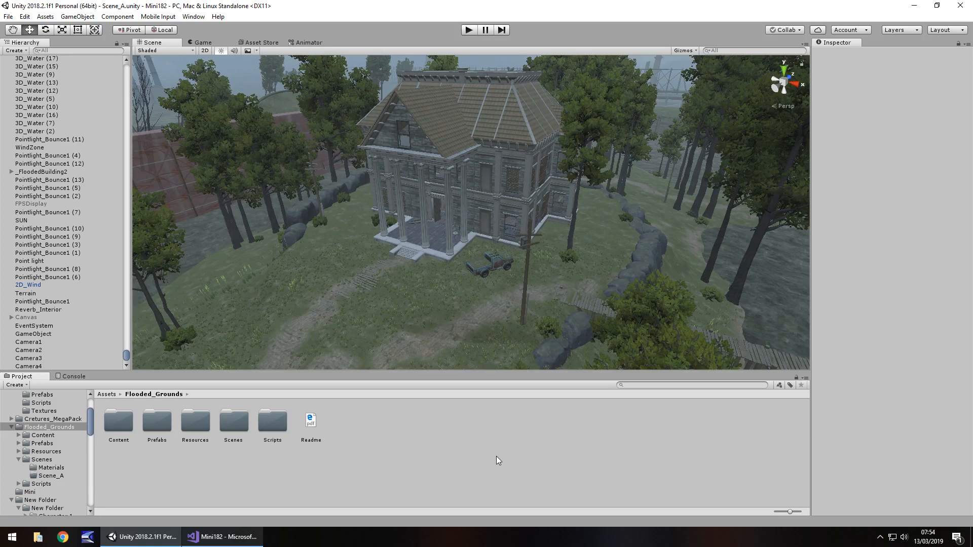
{"action": "mouse_move", "coordinate": [295, 262]}
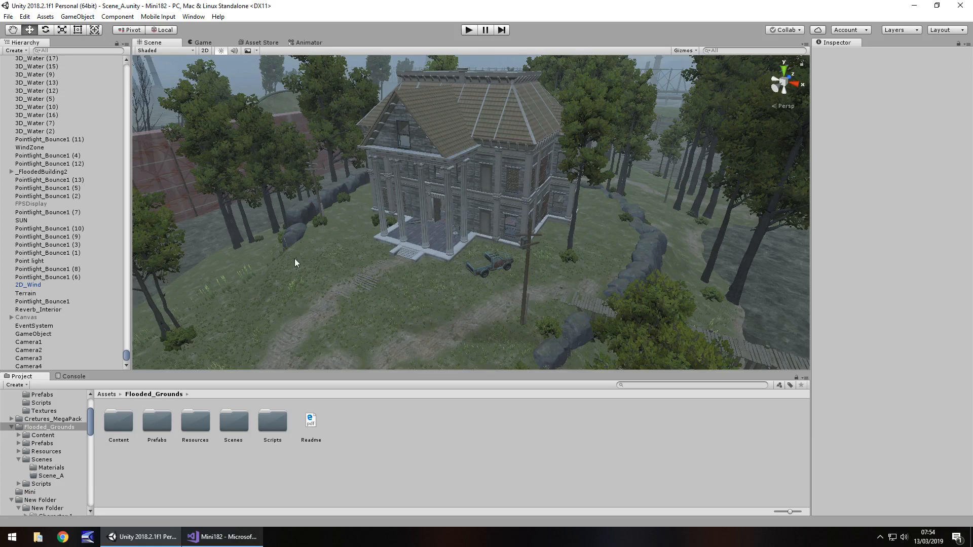
{"action": "mouse_move", "coordinate": [512, 242]}
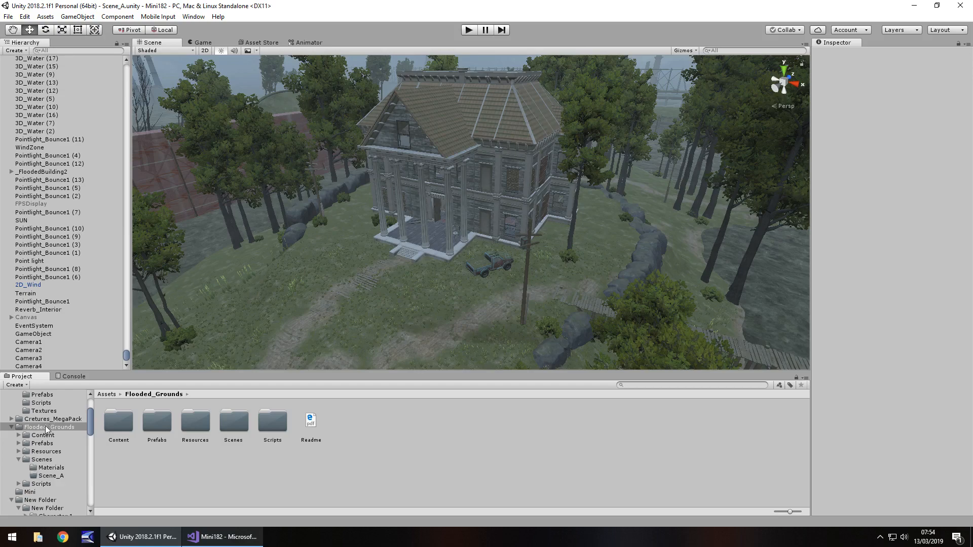
{"action": "mouse_move", "coordinate": [449, 233]}
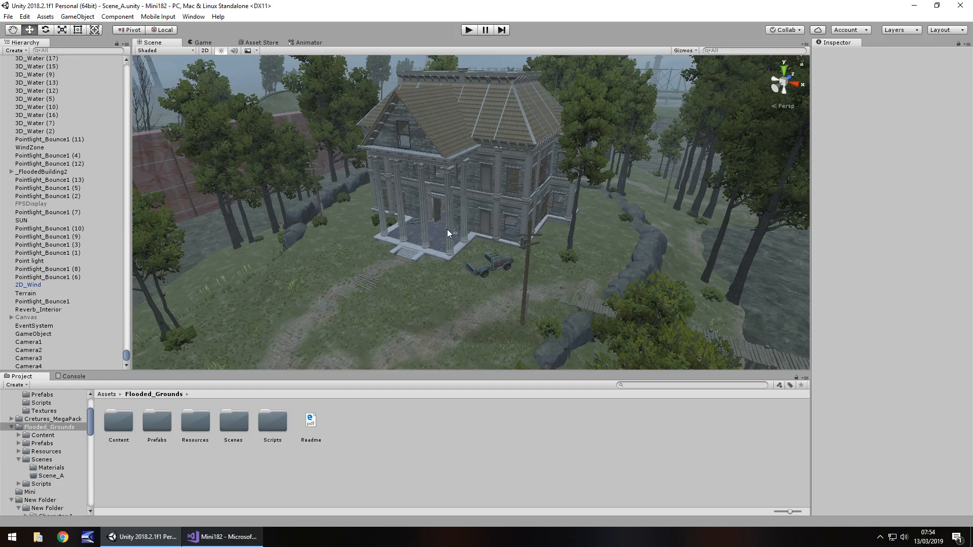
{"action": "mouse_move", "coordinate": [448, 220]}
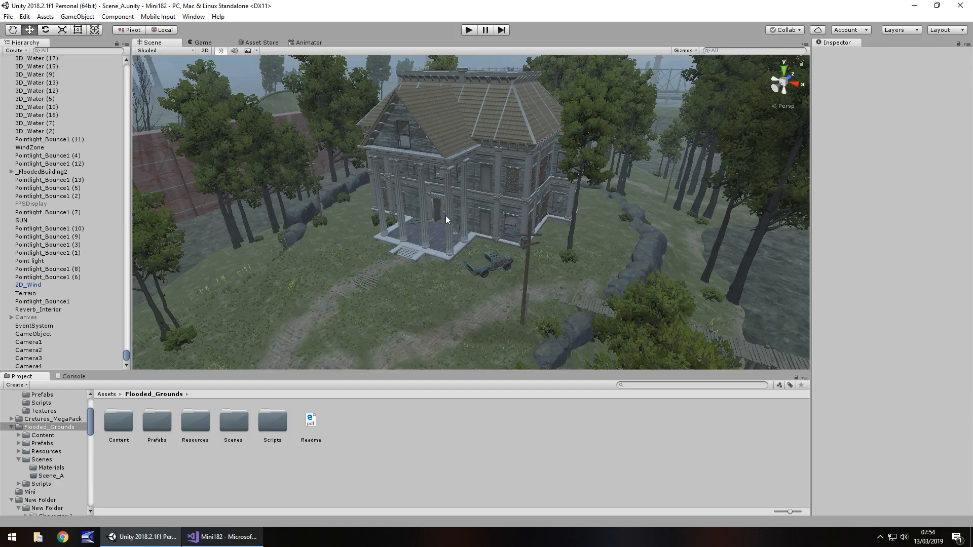
{"action": "mouse_move", "coordinate": [421, 219]}
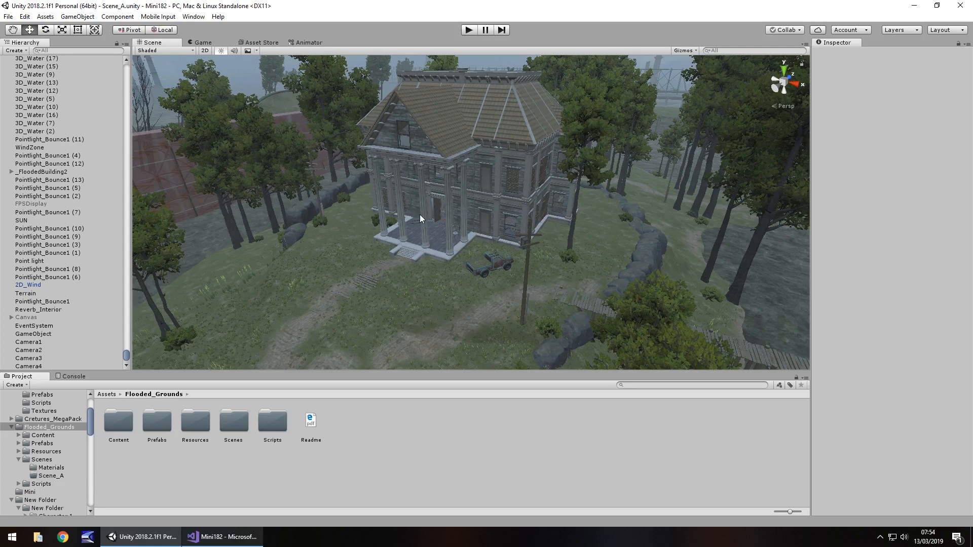
{"action": "mouse_move", "coordinate": [465, 213]}
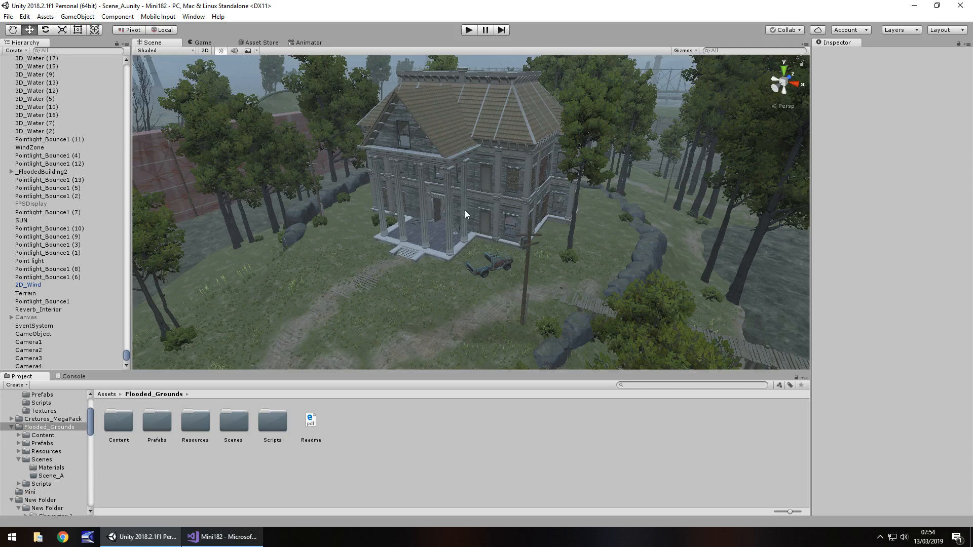
{"action": "mouse_move", "coordinate": [450, 281]}
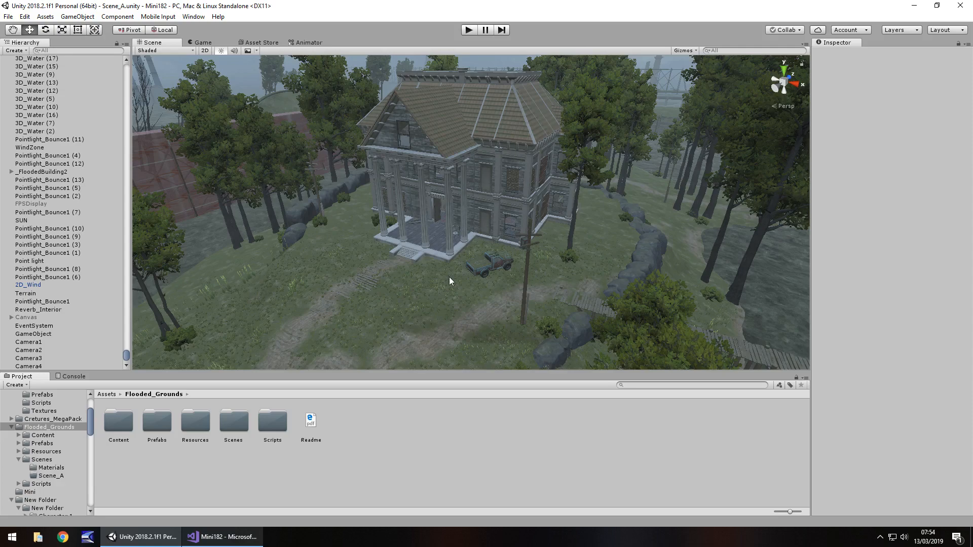
{"action": "mouse_move", "coordinate": [310, 273]}
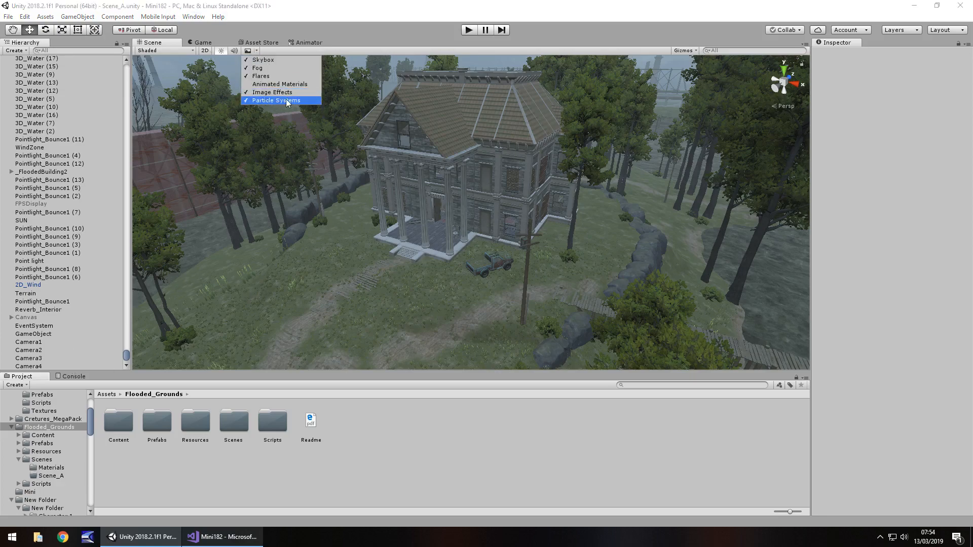
Select Camera1, Camera2, Camera3 and Camera4 in turn to check their previews, ending back on Camera1
{"action": "left_click", "coordinate": [276, 100]}
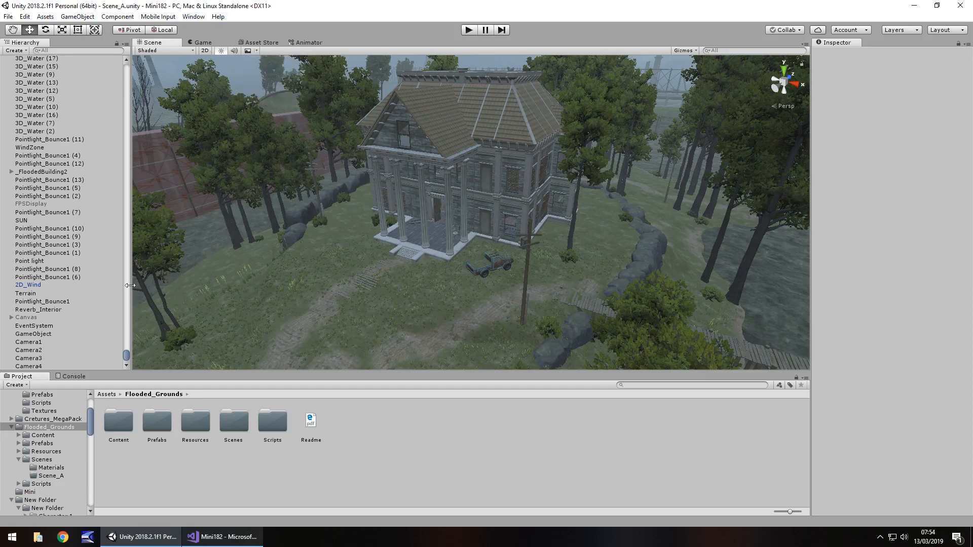
{"action": "left_click", "coordinate": [28, 341]}
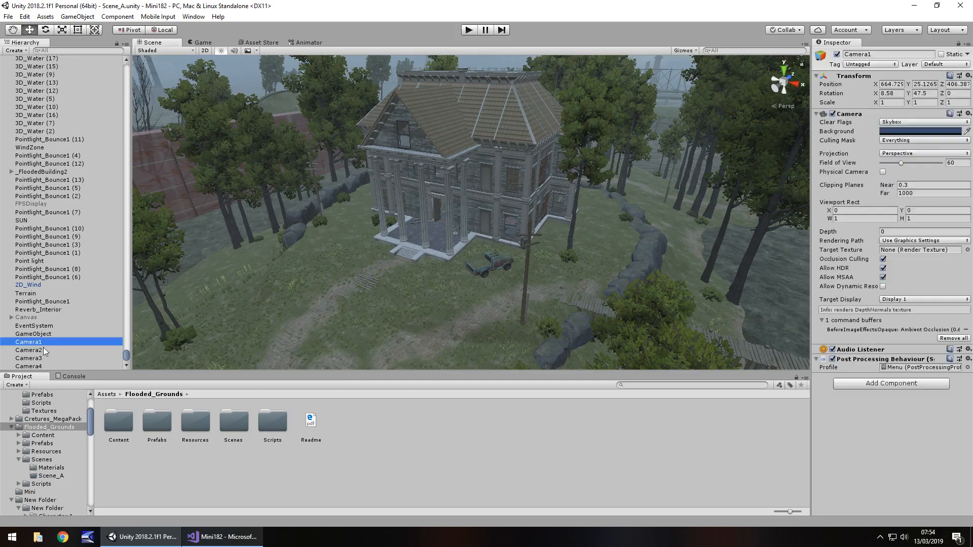
{"action": "left_click", "coordinate": [29, 350]}
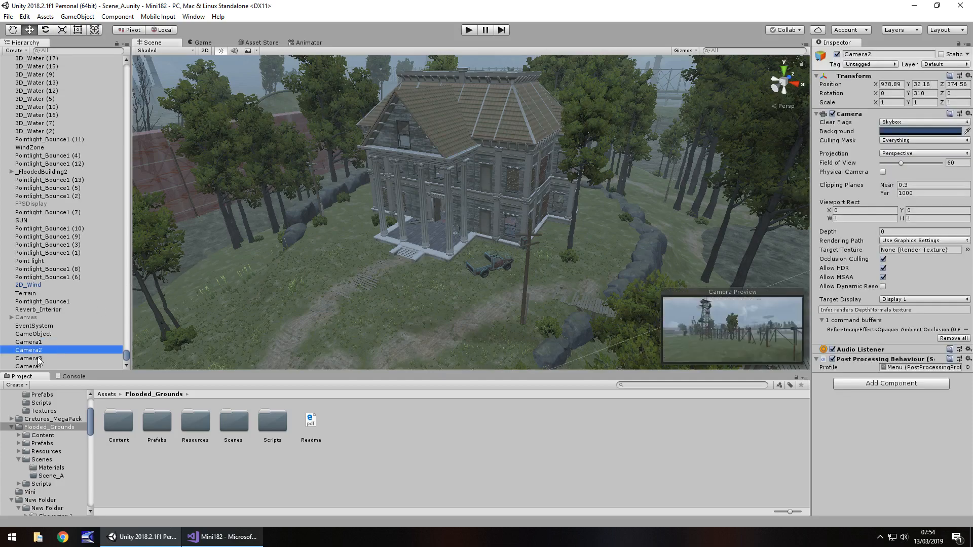
{"action": "left_click", "coordinate": [29, 358]}
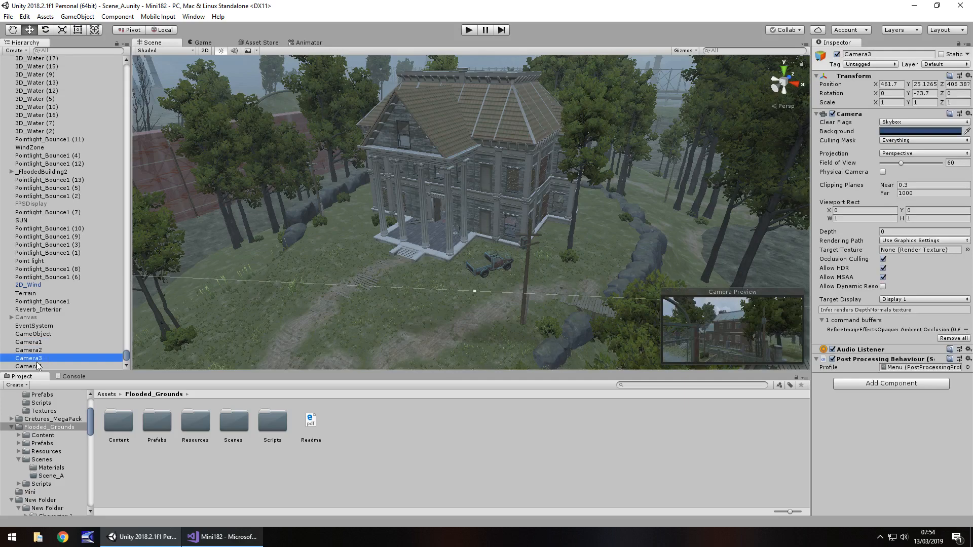
{"action": "left_click", "coordinate": [28, 365]}
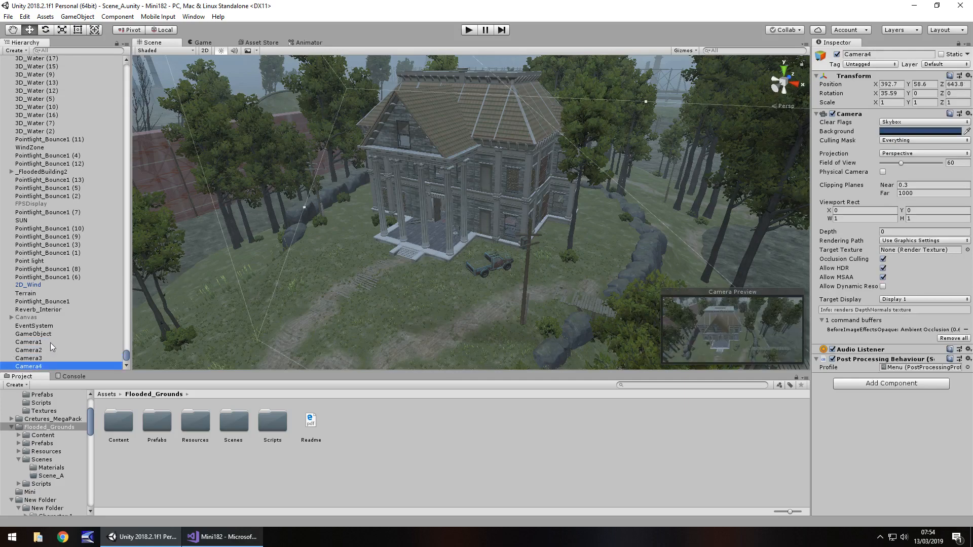
{"action": "left_click", "coordinate": [28, 341]}
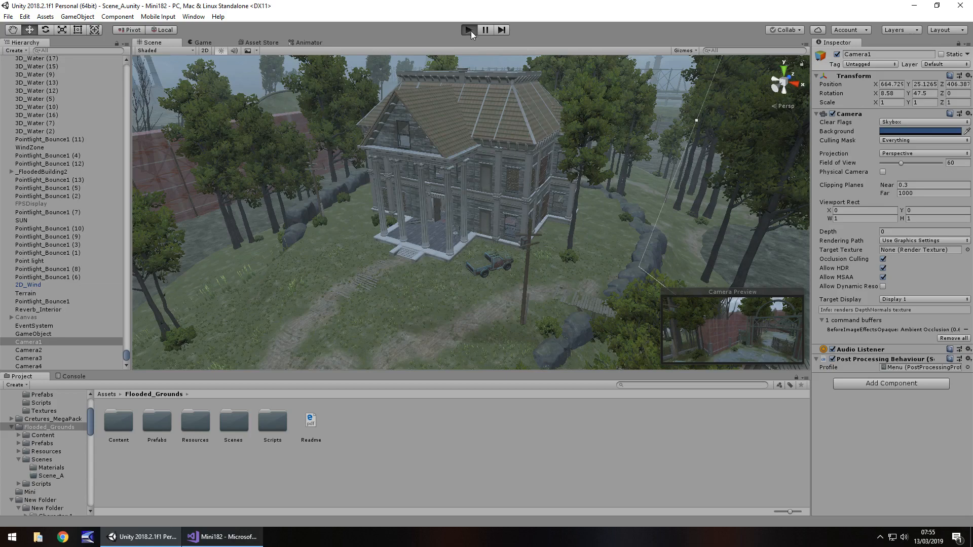
{"action": "mouse_move", "coordinate": [472, 36]}
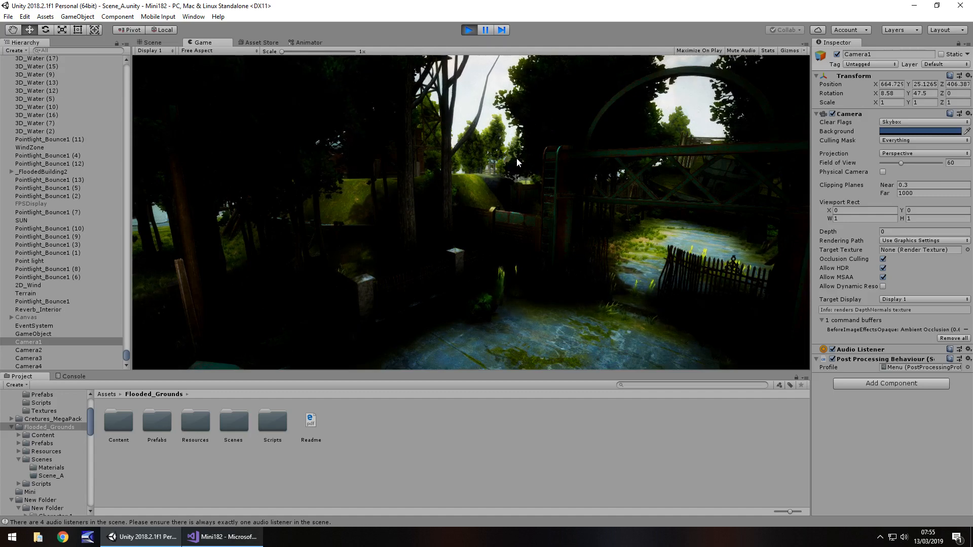
Stop the running scene after viewing Camera1, then reach for the Edit menu's Project Settings
{"action": "left_click", "coordinate": [468, 29]}
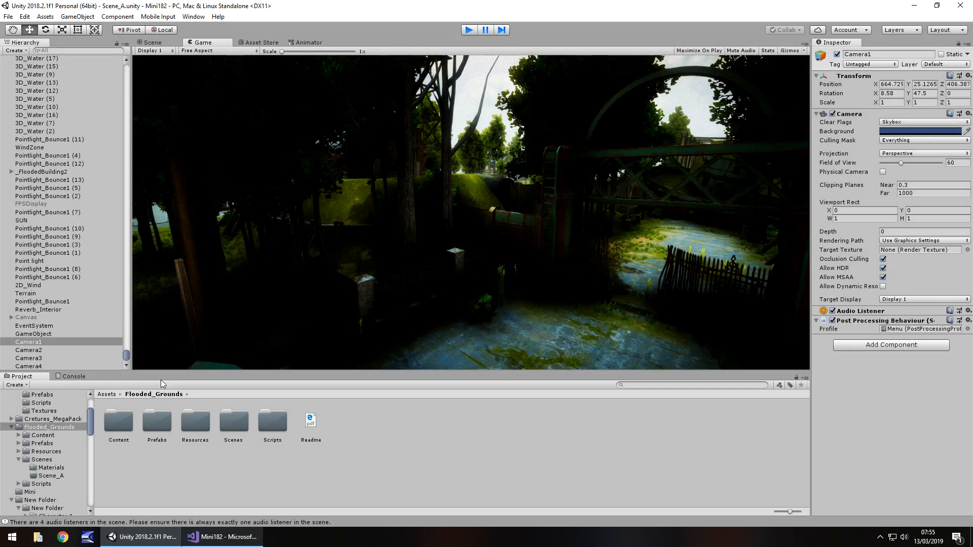
{"action": "left_click", "coordinate": [25, 16]}
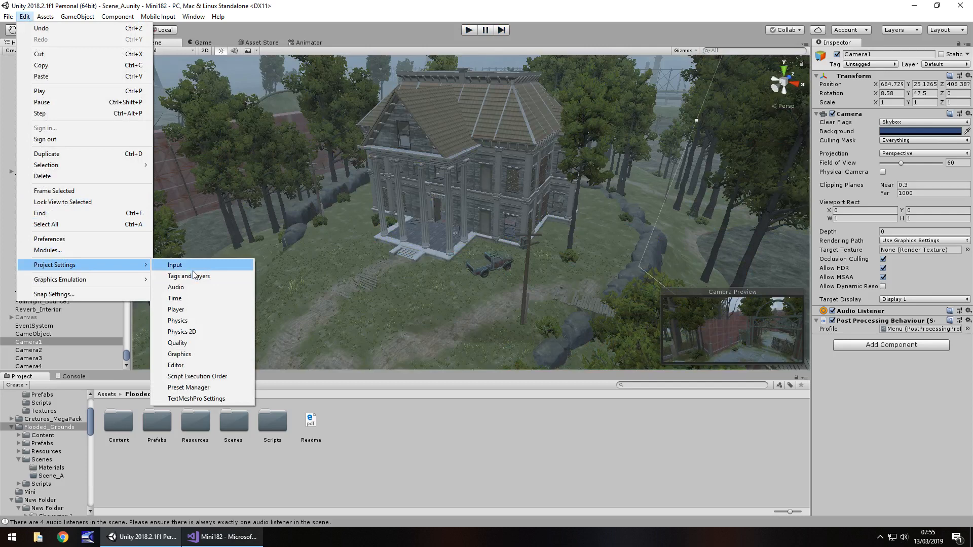
Open the InputManager axes and raise the axes Size from 18 to 22
{"action": "left_click", "coordinate": [189, 275]}
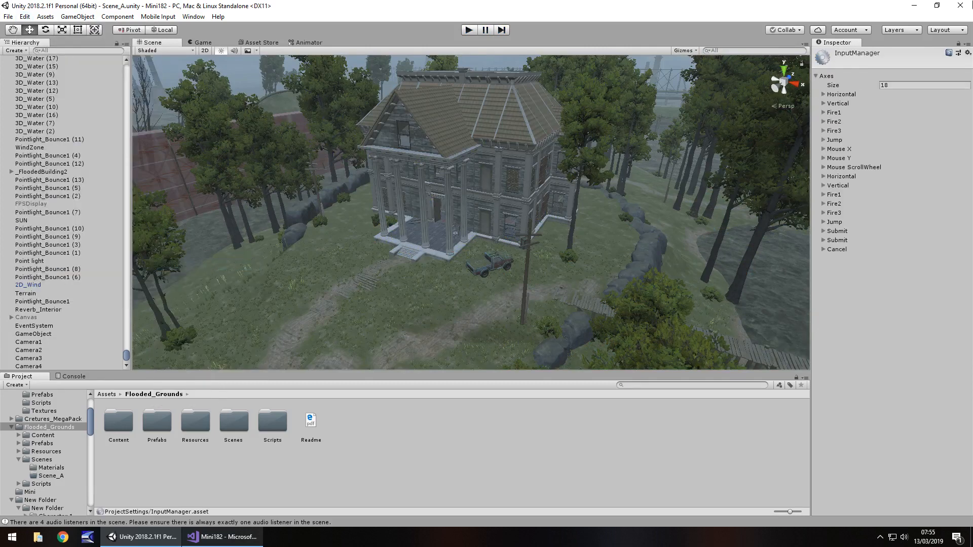
{"action": "left_click", "coordinate": [924, 85]}
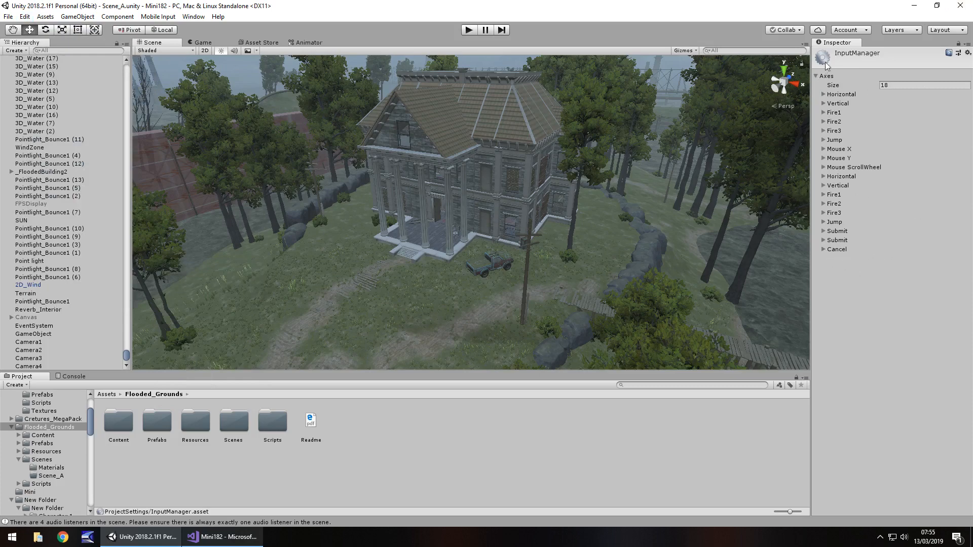
{"action": "mouse_move", "coordinate": [856, 253]}
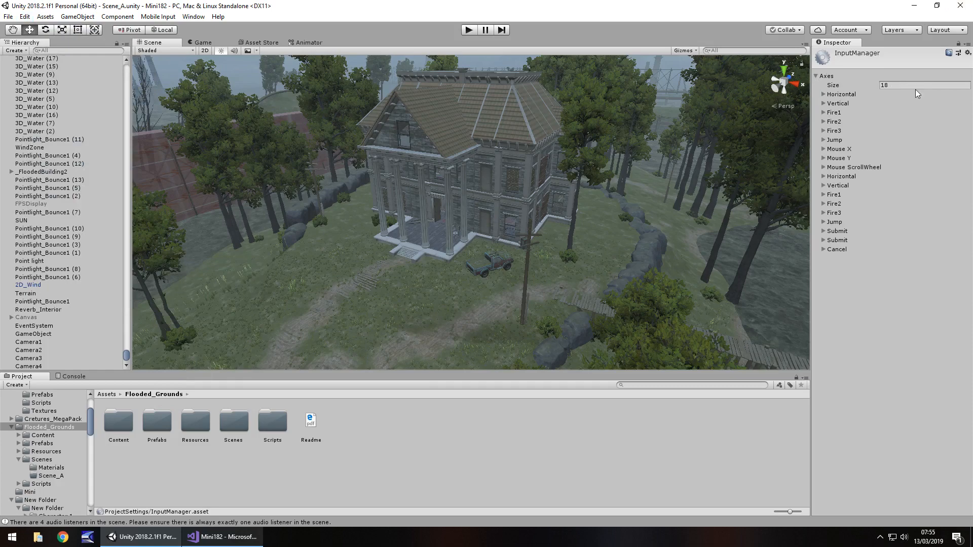
{"action": "left_click", "coordinate": [925, 85]}
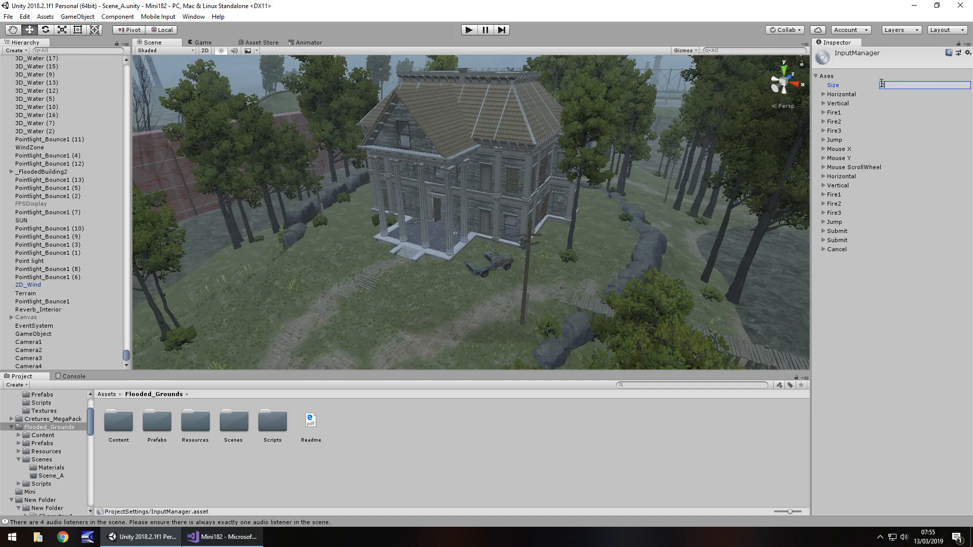
{"action": "type", "text": "22"}
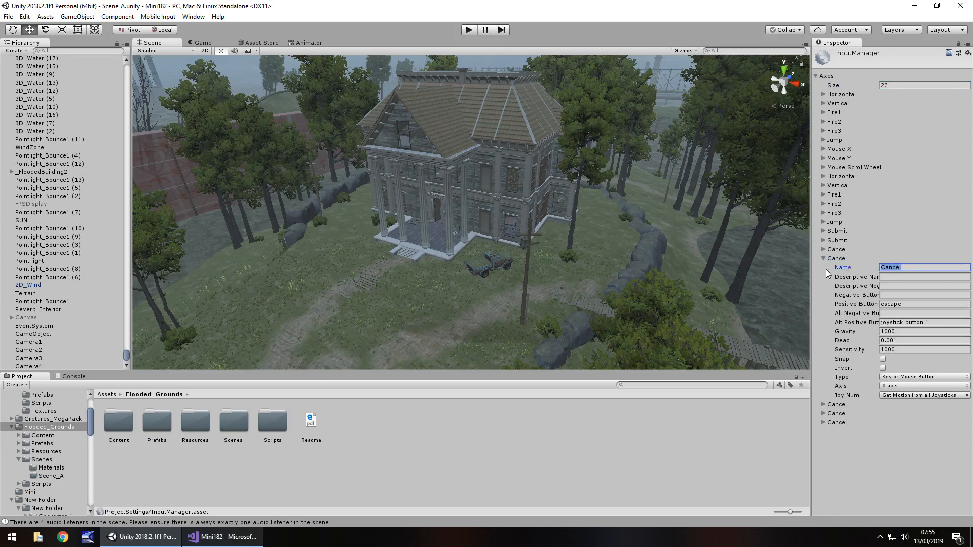
Rename the first duplicate axis to 1Key, set its positive button and clear the joystick alternate
{"action": "type", "text": "1Key"}
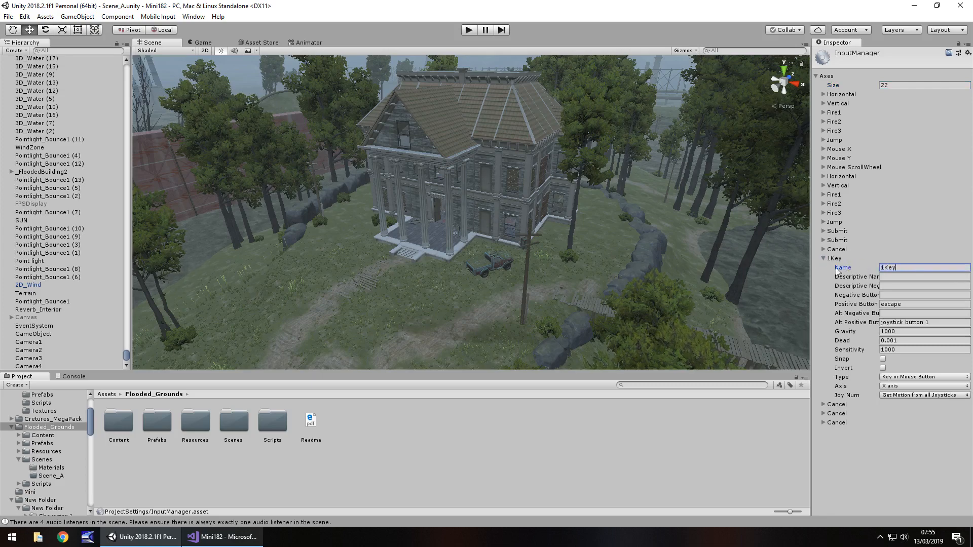
{"action": "left_click", "coordinate": [923, 304]}
{"action": "type", "text": "1"}
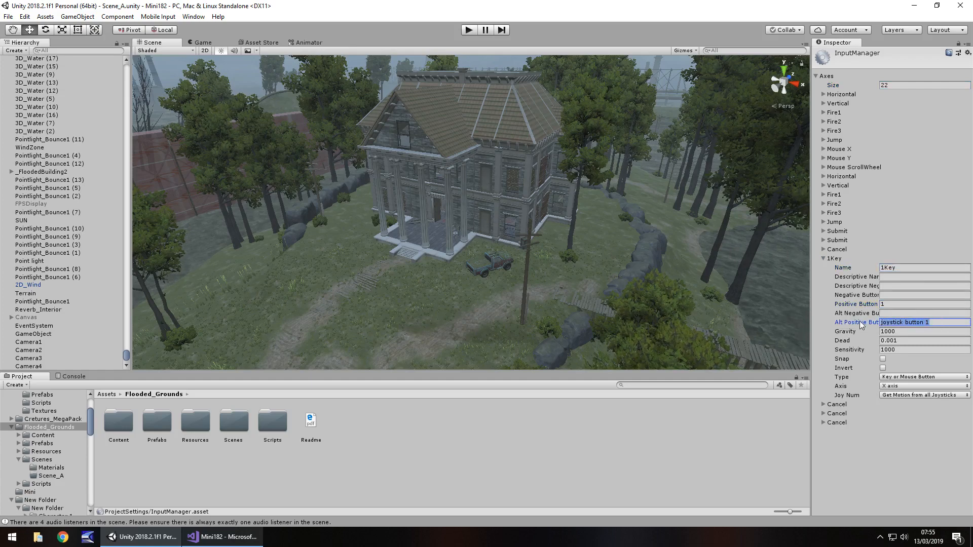
{"action": "left_click", "coordinate": [918, 321]}
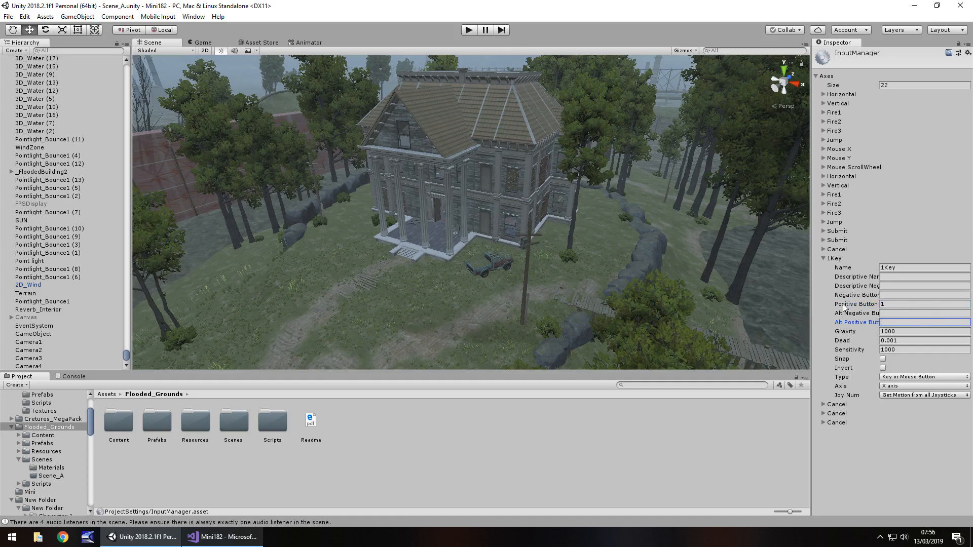
{"action": "mouse_move", "coordinate": [897, 304]}
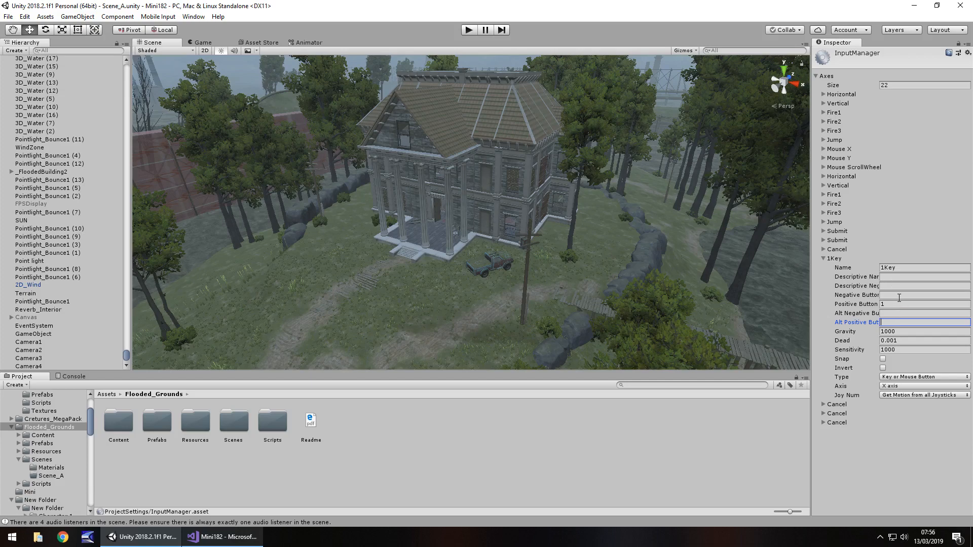
{"action": "left_click", "coordinate": [824, 258]}
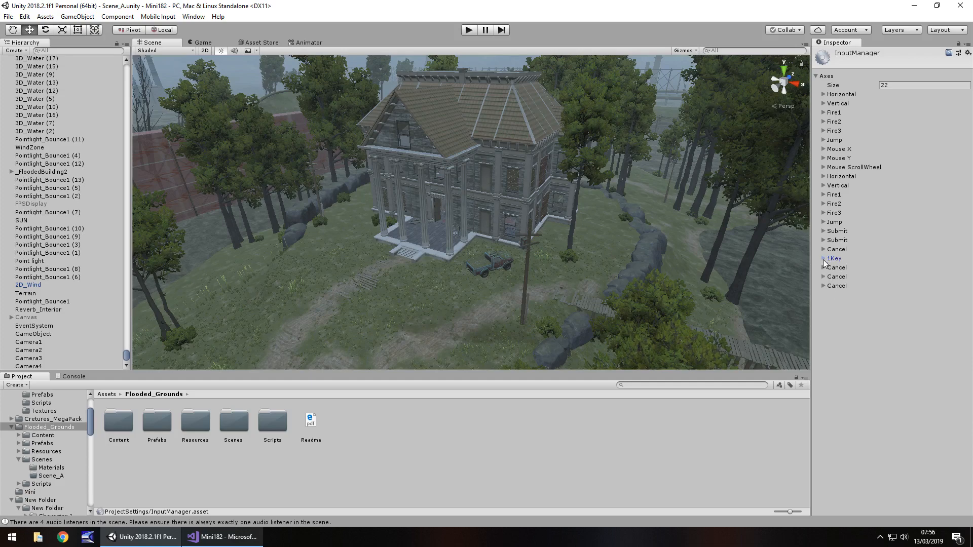
Rename the next axis to 2Key triggered by the 2 key, and move on to the following axis
{"action": "left_click", "coordinate": [824, 267]}
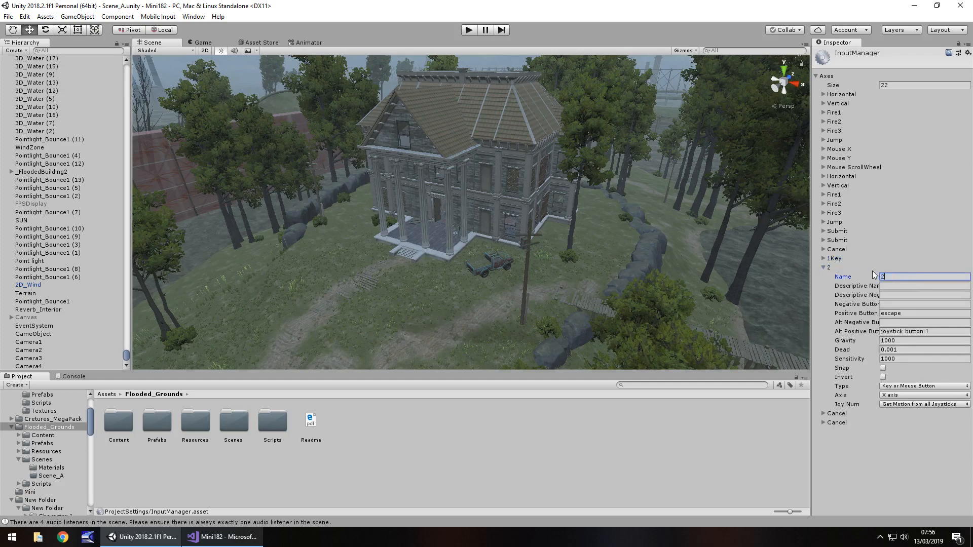
{"action": "type", "text": "Key"}
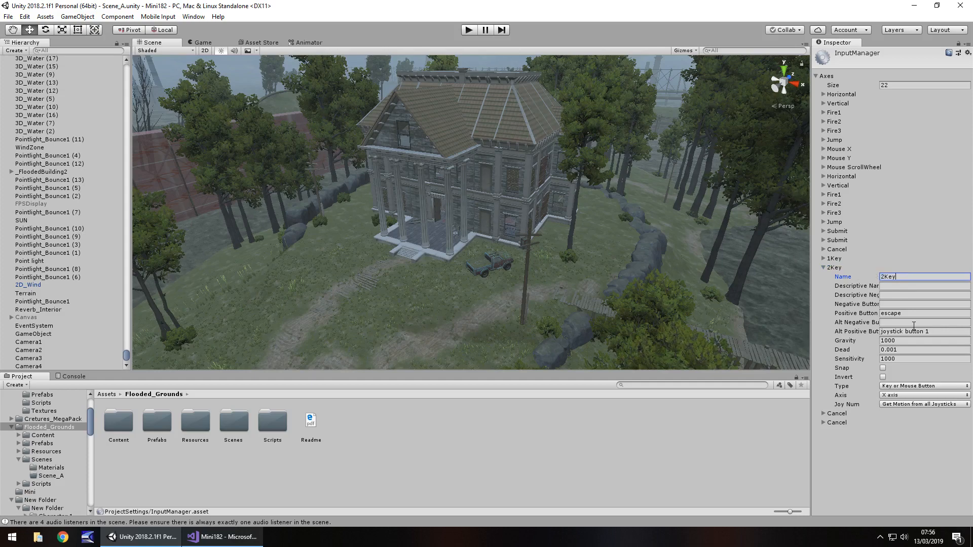
{"action": "left_click", "coordinate": [918, 314]}
{"action": "type", "text": "2"}
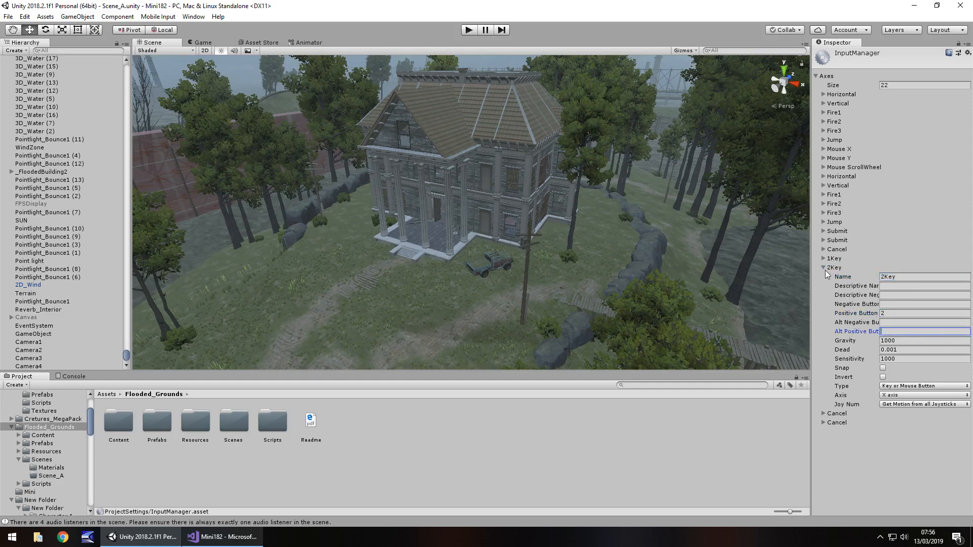
{"action": "left_click", "coordinate": [824, 268]}
{"action": "type", "text": "3Key"}
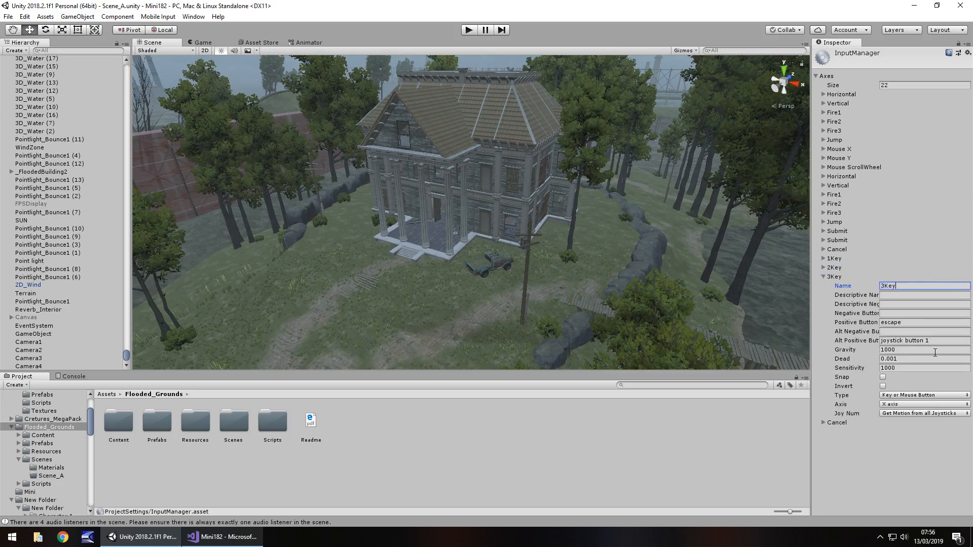
Give the 3Key axis the 3 key as positive button with no joystick alternate
{"action": "left_click", "coordinate": [923, 322]}
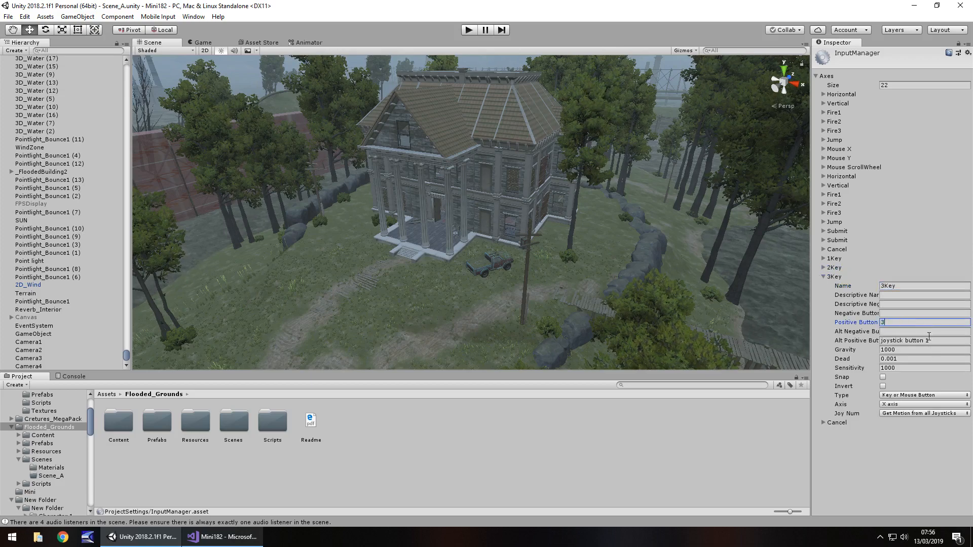
{"action": "left_click", "coordinate": [925, 341]}
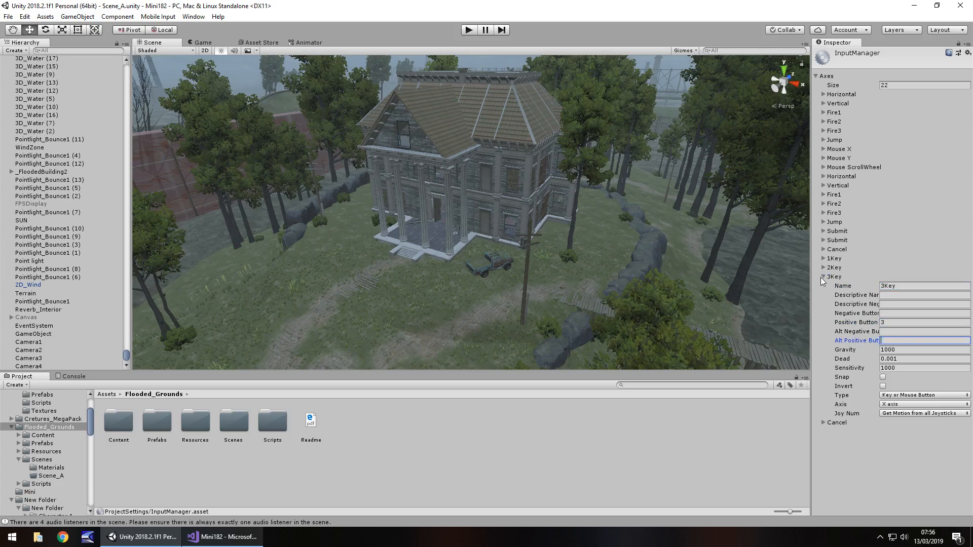
{"action": "left_click", "coordinate": [825, 277]}
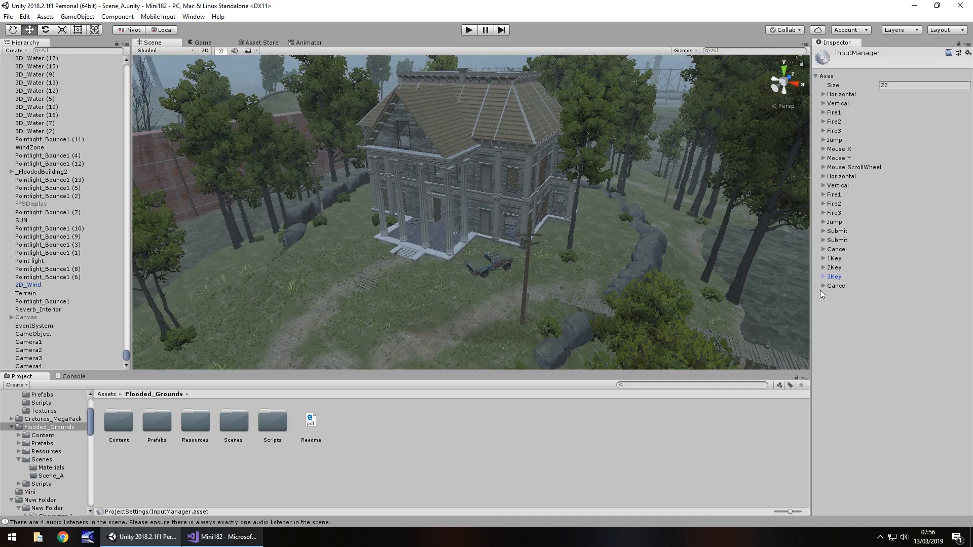
Repurpose the last Cancel axis as 4Key
{"action": "left_click", "coordinate": [826, 286]}
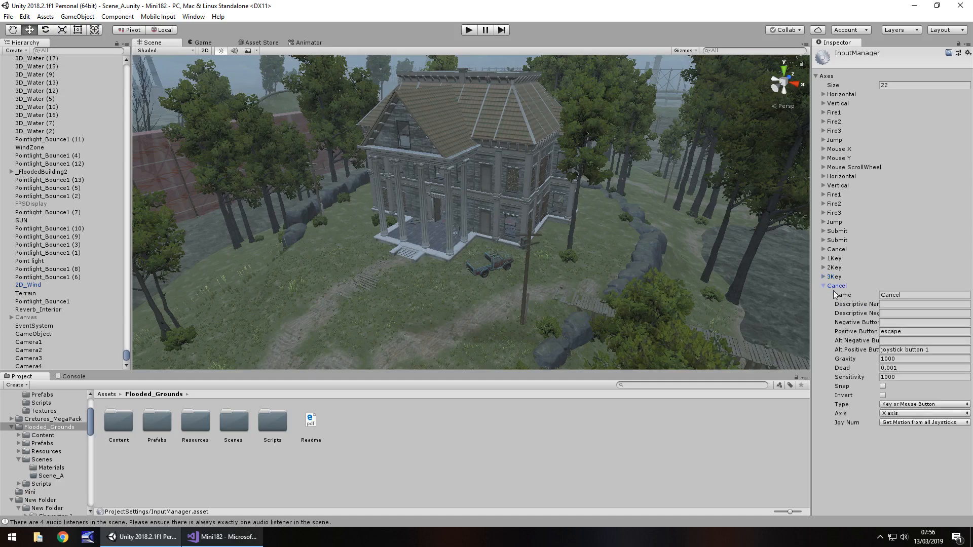
{"action": "left_click", "coordinate": [923, 295]}
{"action": "type", "text": "4Key"}
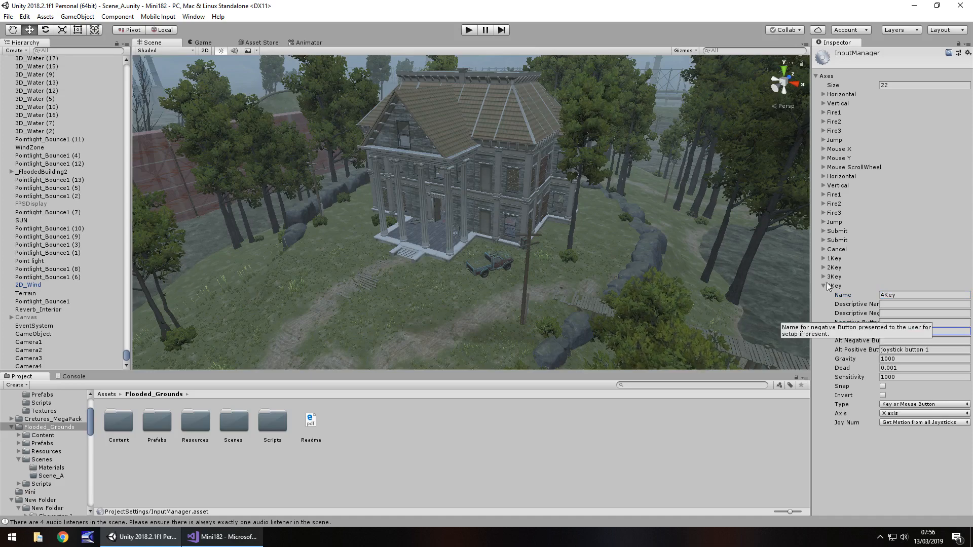
{"action": "left_click", "coordinate": [824, 286]}
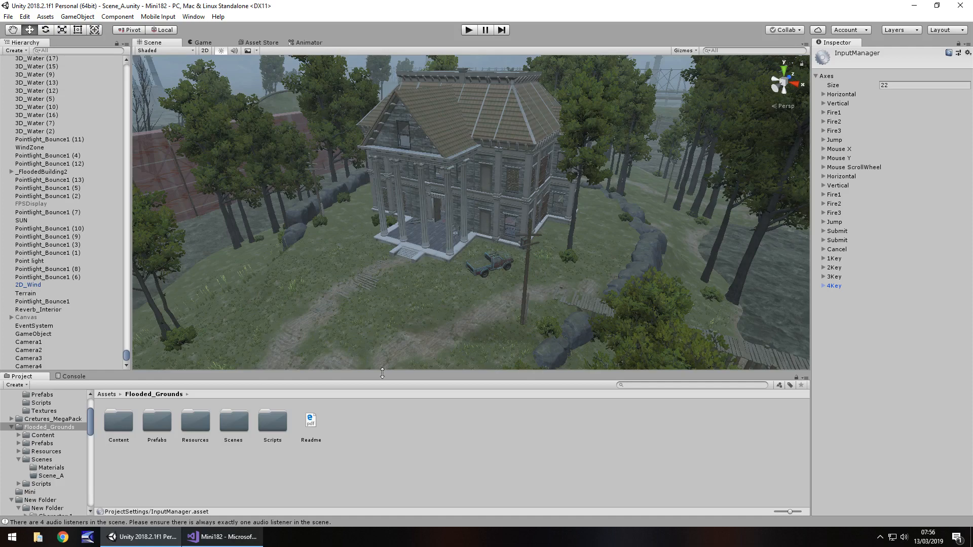
{"action": "mouse_move", "coordinate": [403, 400]}
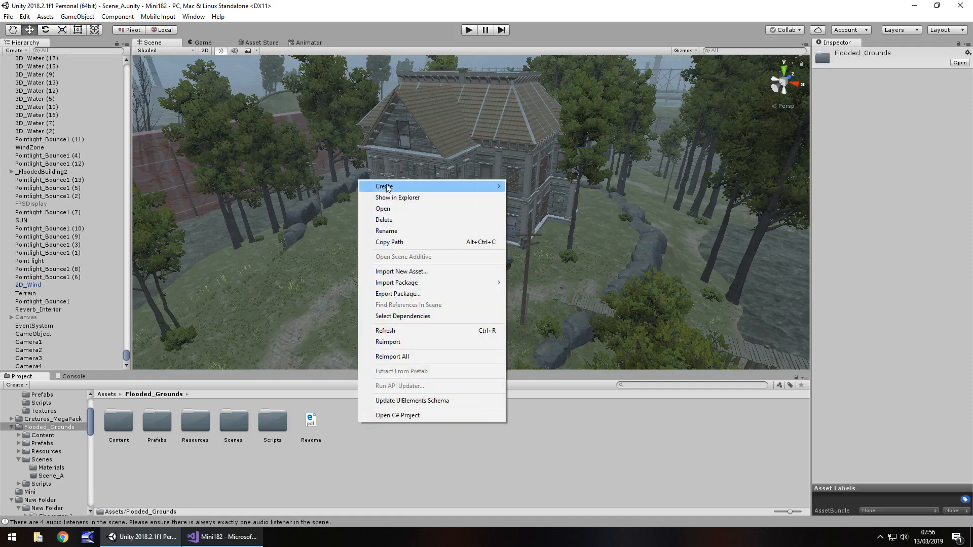
Create a new C# script named CamSwitch in the Flooded_Grounds folder
{"action": "left_click", "coordinate": [383, 186]}
{"action": "type", "text": "CamSwitch"}
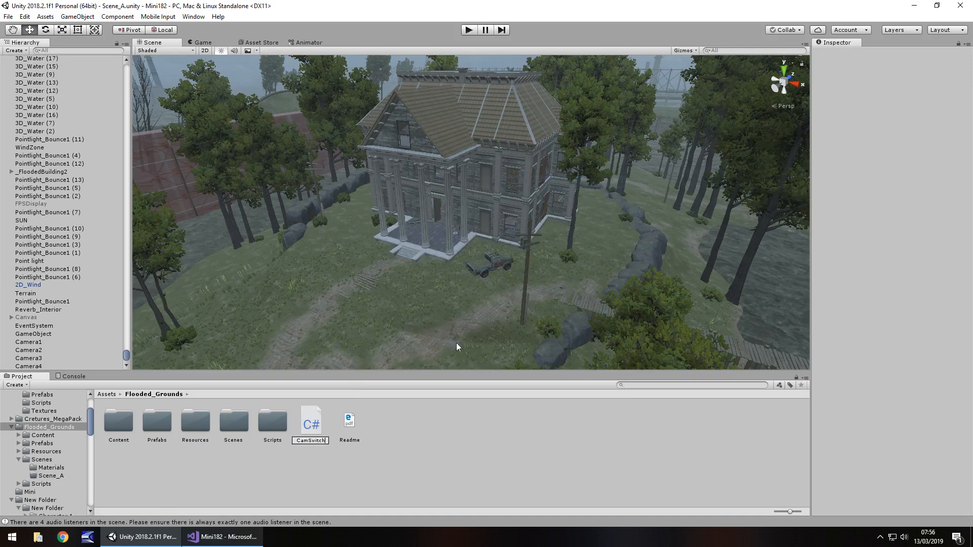
{"action": "left_click", "coordinate": [311, 423]}
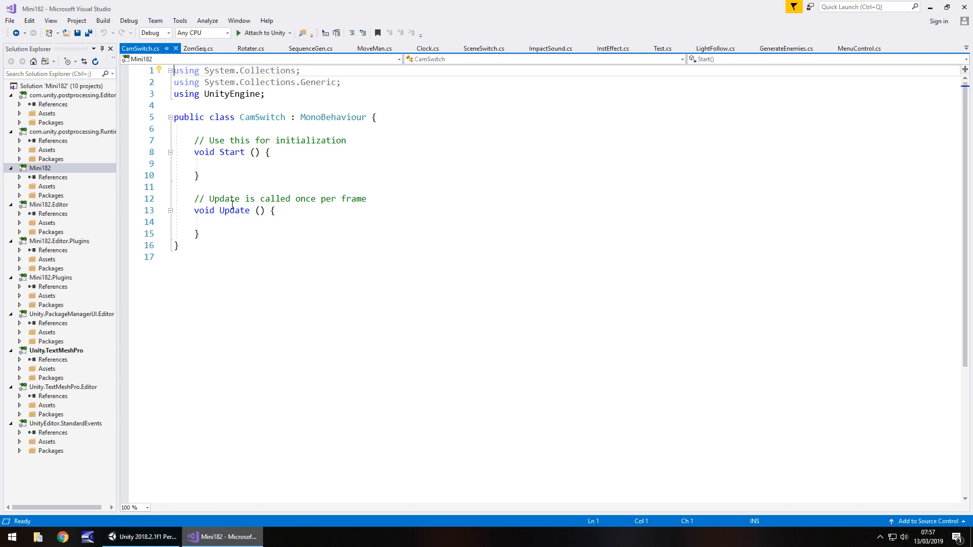
{"action": "mouse_move", "coordinate": [228, 222]}
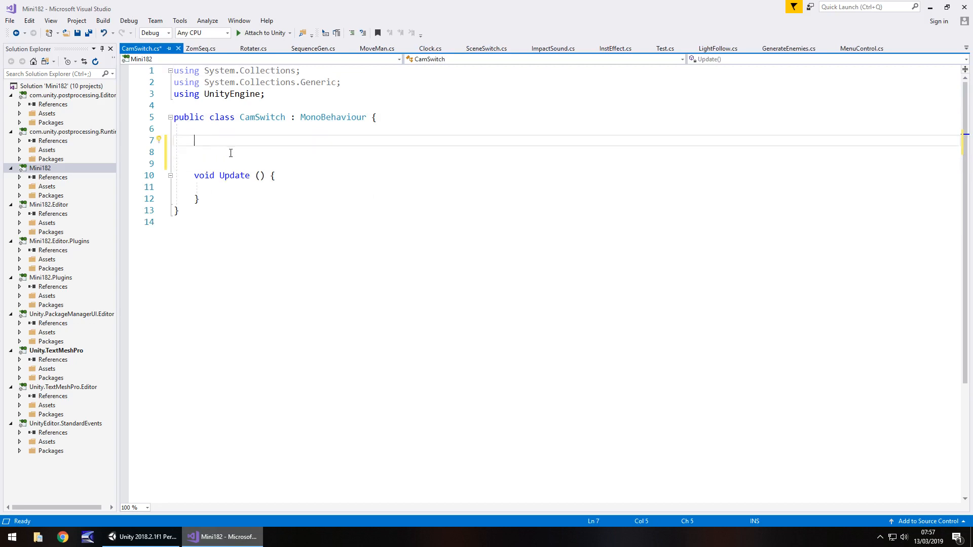
Declare public GameObject cam1; as the first of the four camera fields
{"action": "type", "text": "public Game"}
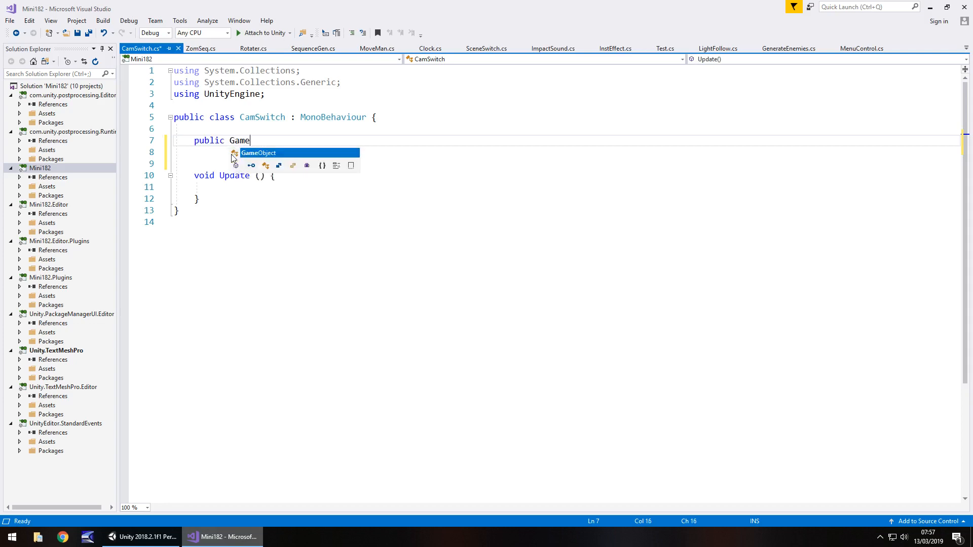
{"action": "type", "text": "Object cam"}
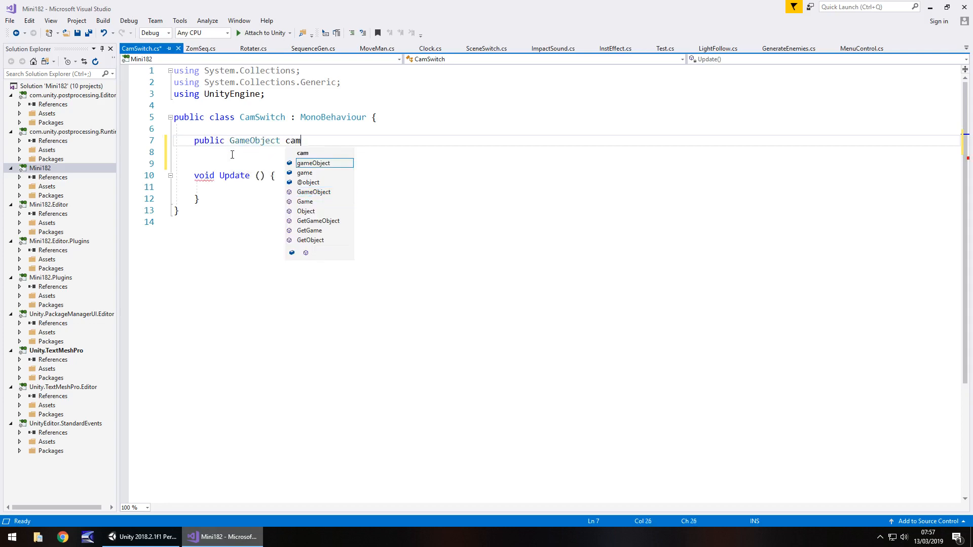
{"action": "type", "text": "1;"}
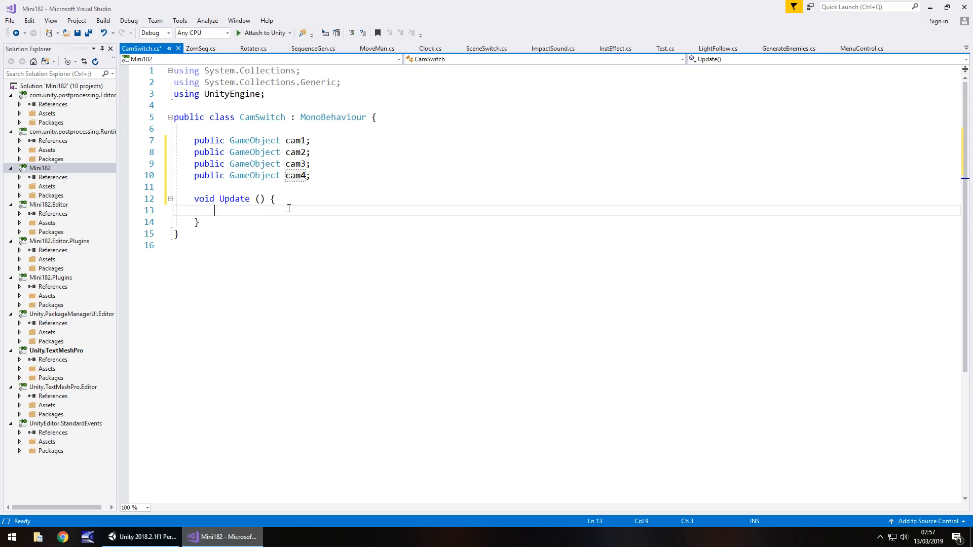
Write the if (Input.GetButton("1Key")) condition in Update
{"action": "type", "text": "i"}
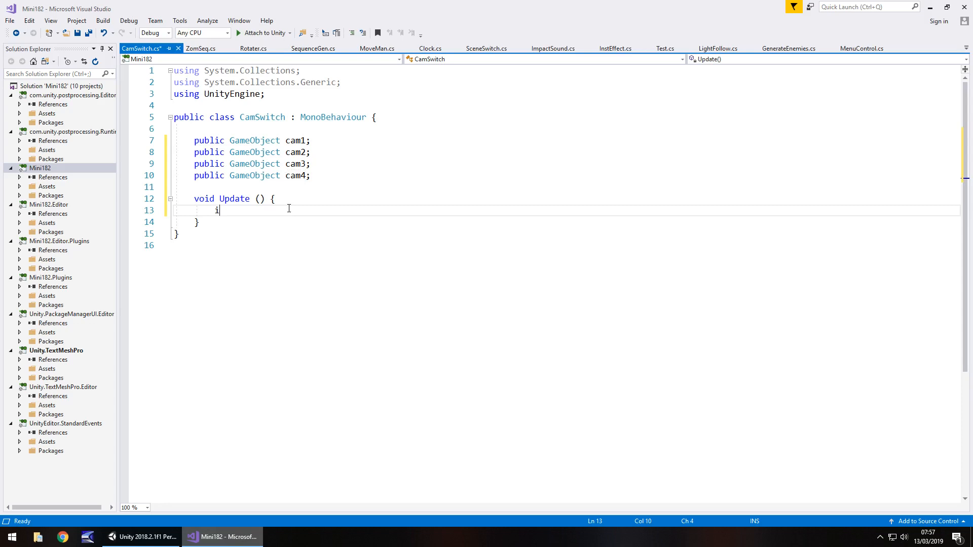
{"action": "type", "text": "if (In"}
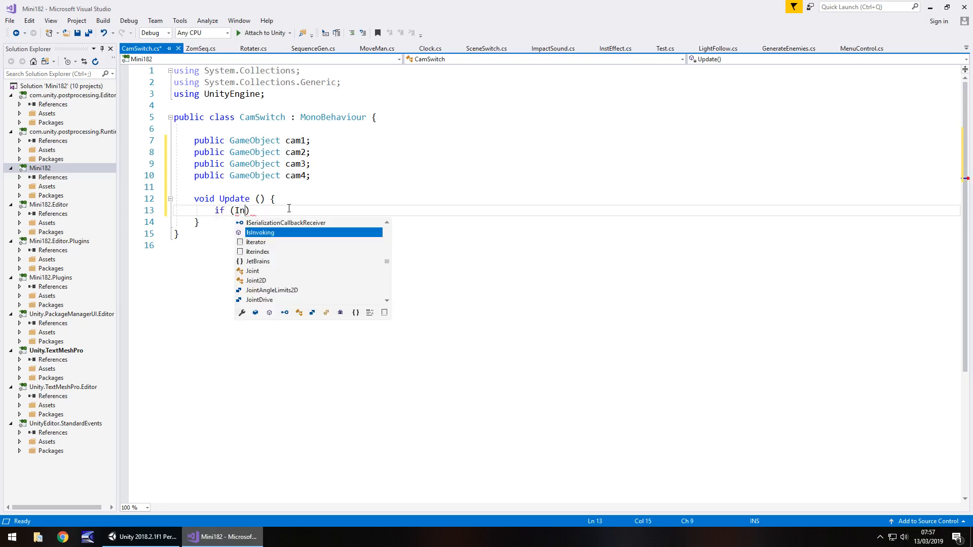
{"action": "type", "text": "put."}
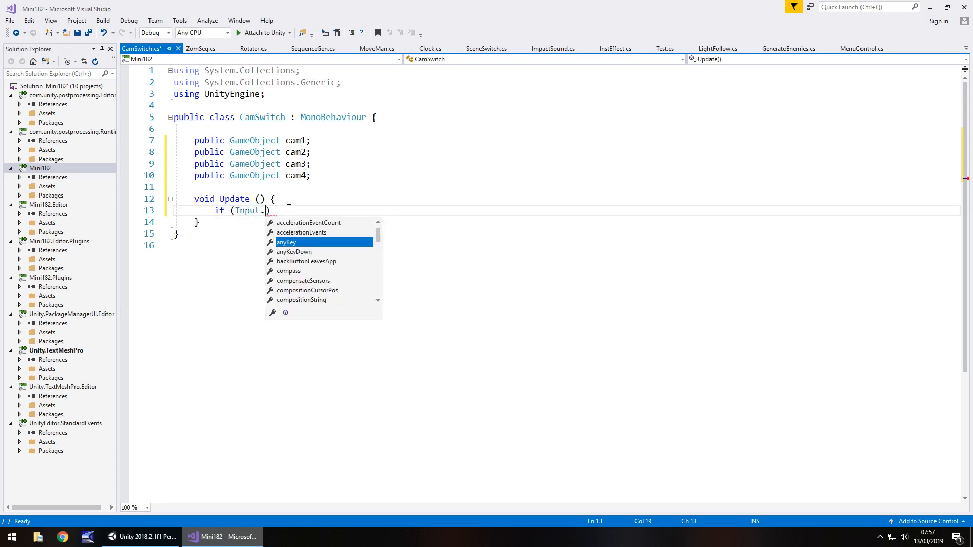
{"action": "type", "text": "GetButtonDown("}
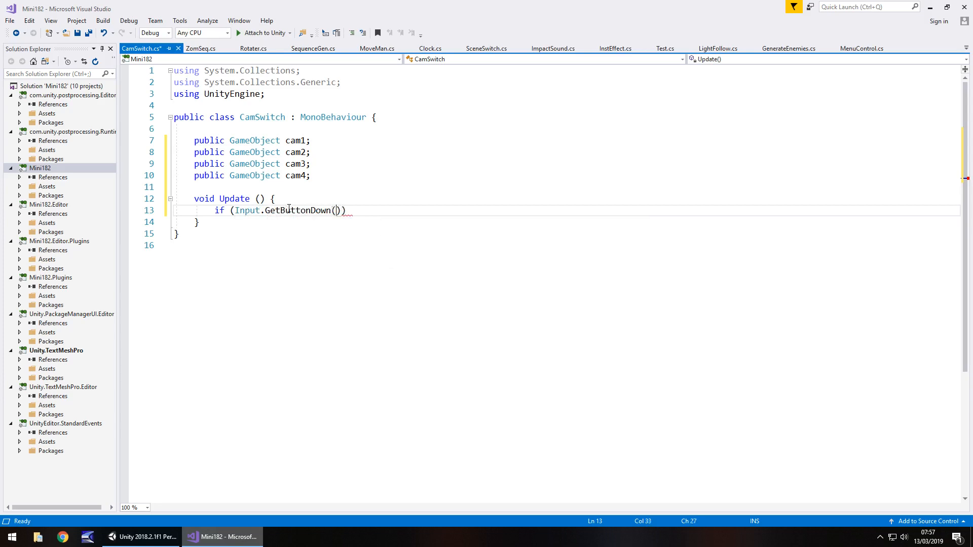
{"action": "type", "text": "\""}
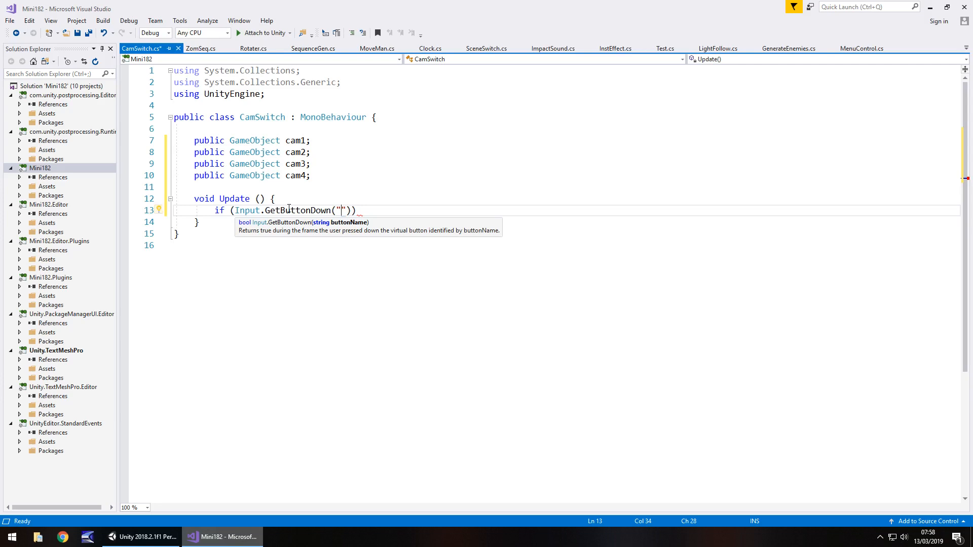
{"action": "type", "text": "1K"}
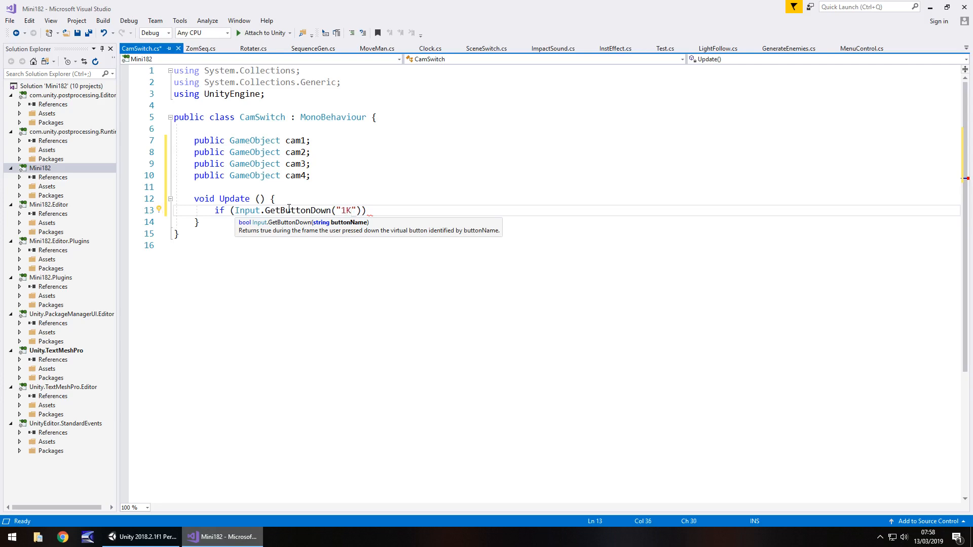
{"action": "type", "text": "ey"}
{"action": "type", "text": "{"}
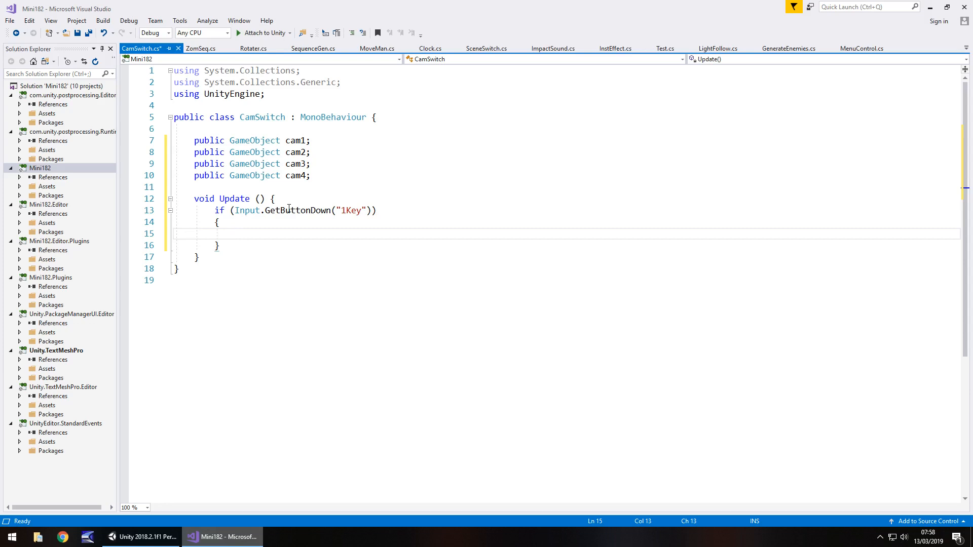
Add cam1.SetActive(true); inside the 1Key branch, fixing a typo on the way
{"action": "type", "text": "cam1"}
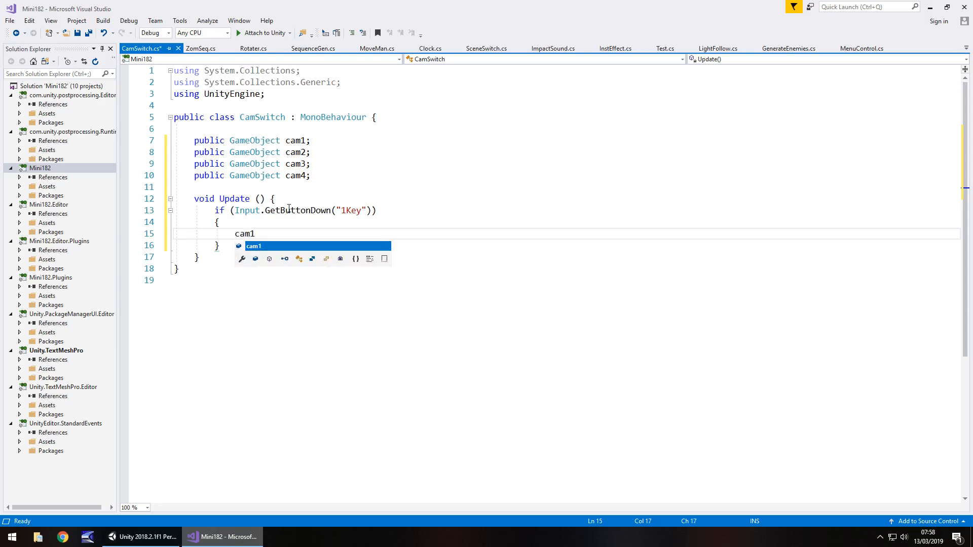
{"action": "type", "text": ".Swe"}
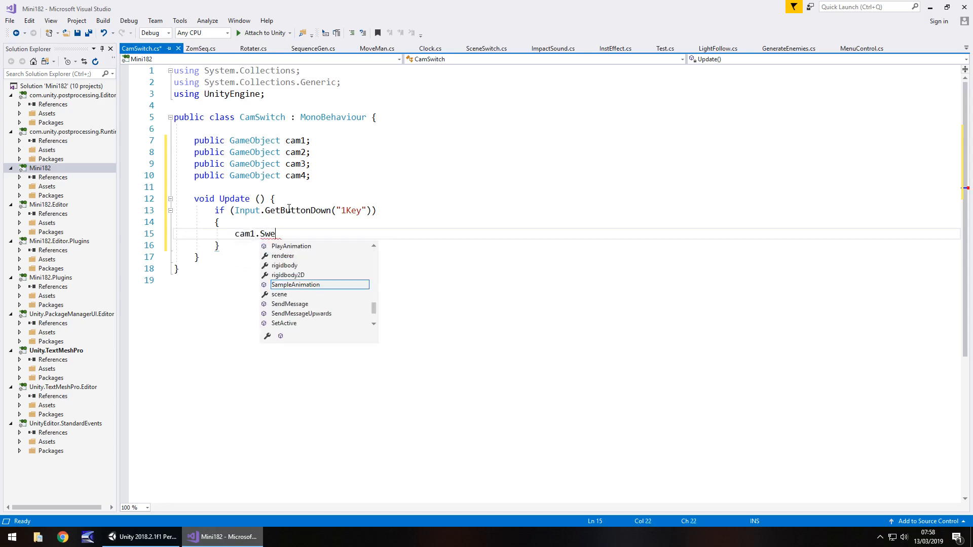
{"action": "key", "text": "backspace"}
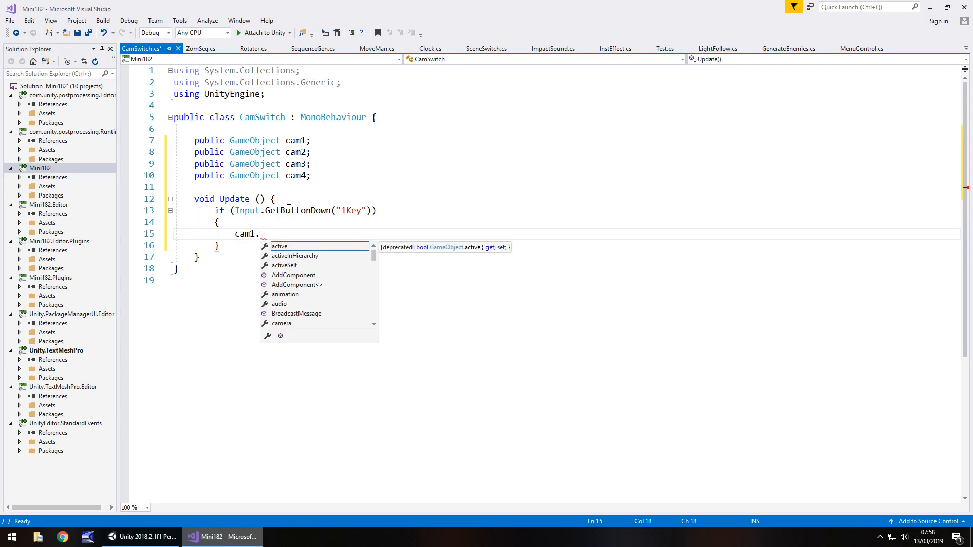
{"action": "type", "text": "SetActive"}
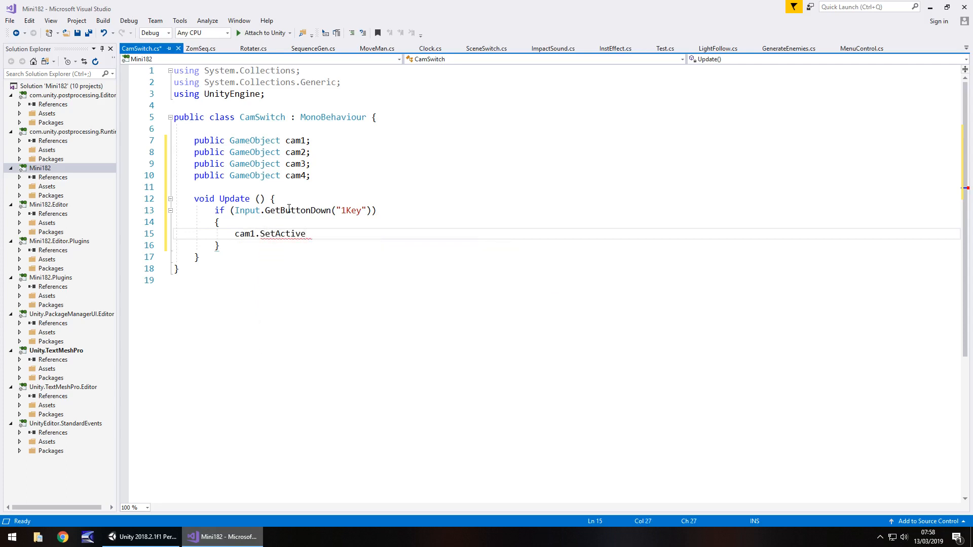
{"action": "type", "text": "(true);"}
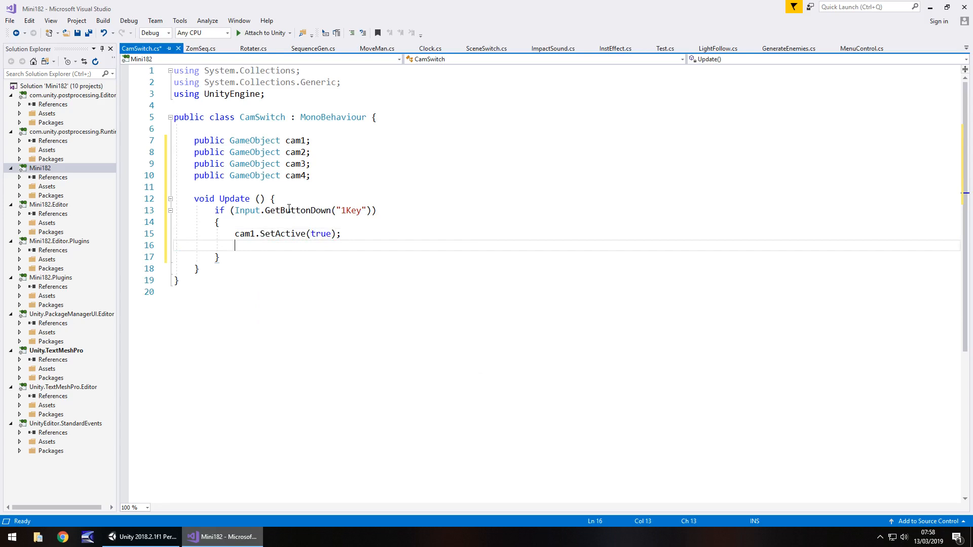
Add SetActive(false) lines for cam2, cam3 and cam4 in the 1Key branch
{"action": "type", "text": "cam2."}
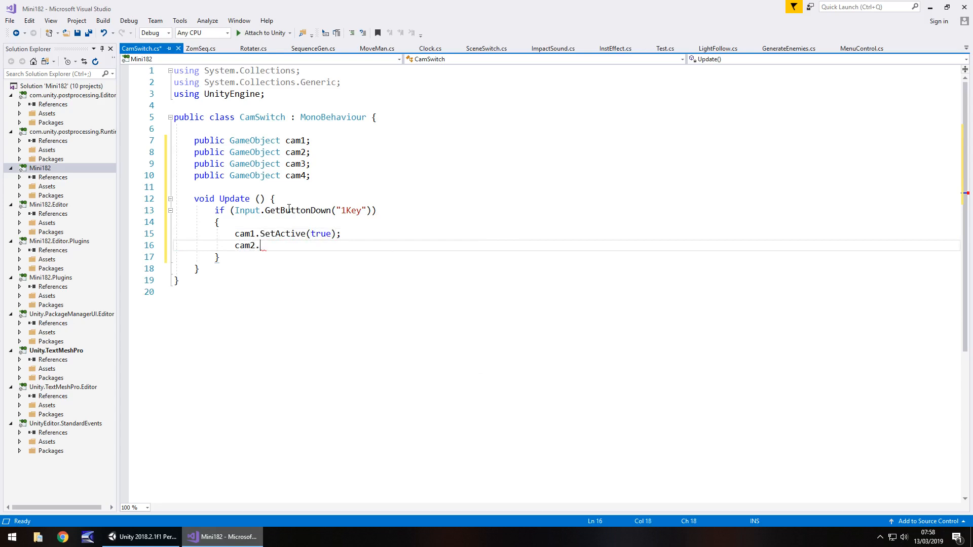
{"action": "type", "text": "SetActive("}
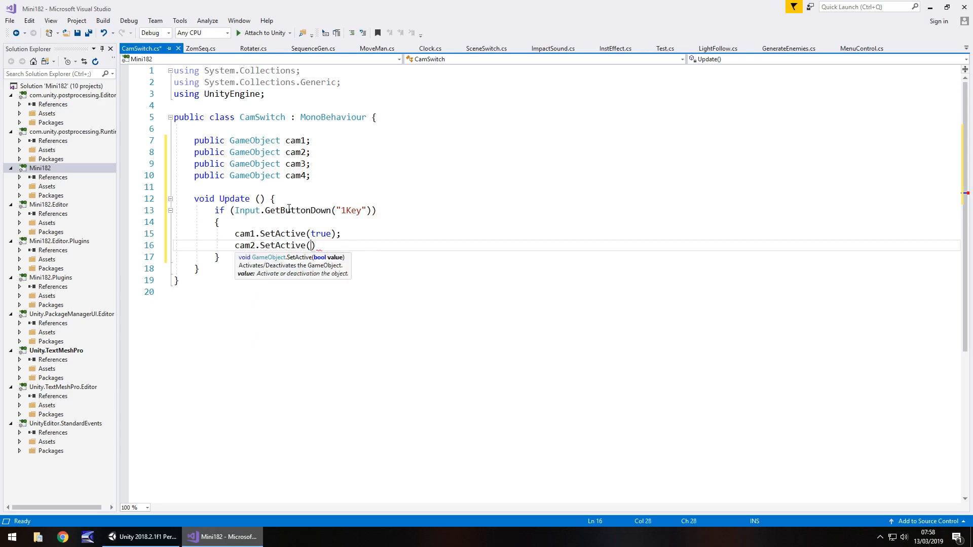
{"action": "type", "text": "false);"}
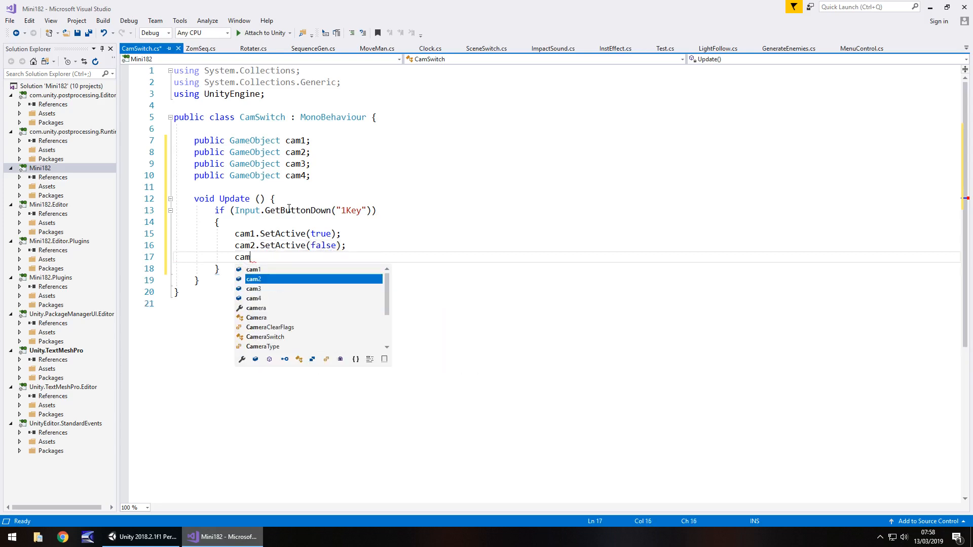
{"action": "type", "text": "3.SetActive"}
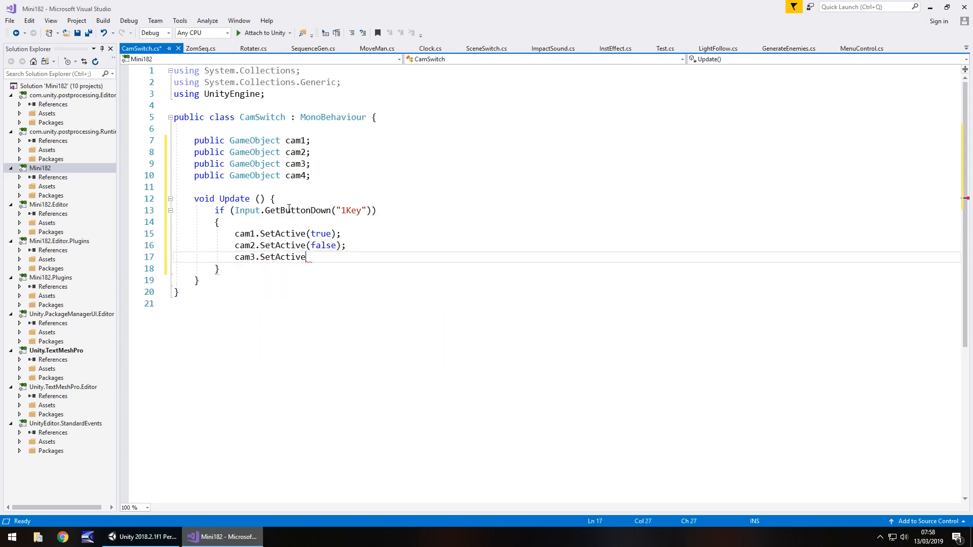
{"action": "type", "text": "(false);"}
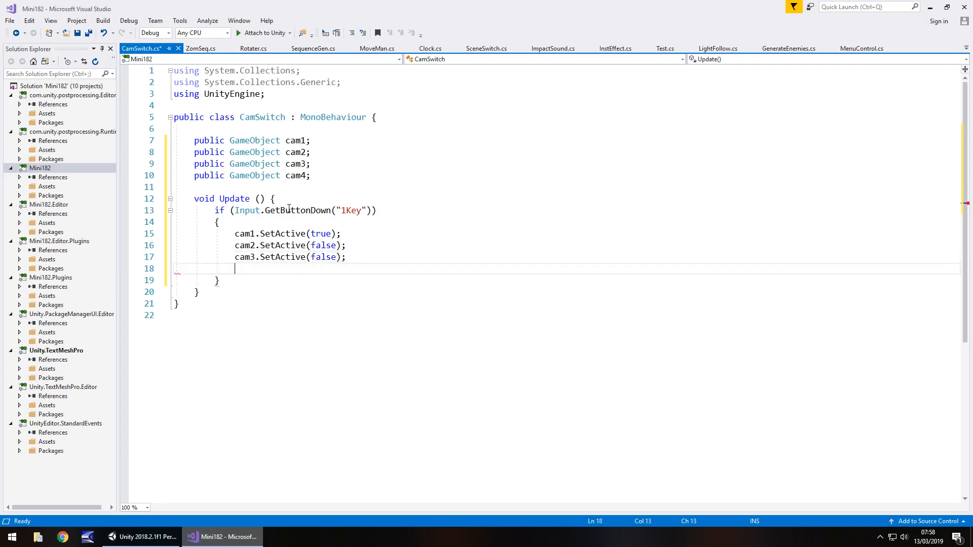
{"action": "type", "text": "cam4."}
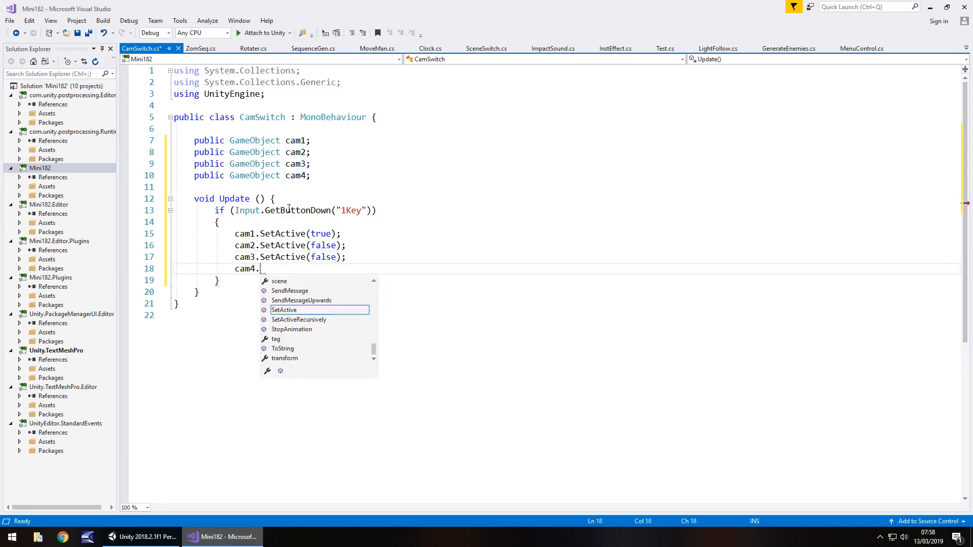
{"action": "type", "text": "SetActive(false);"}
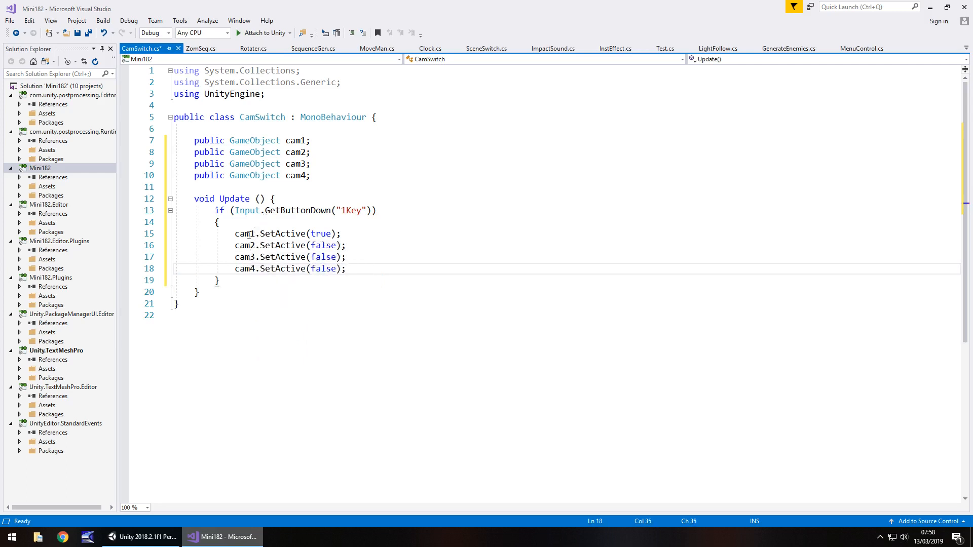
{"action": "mouse_move", "coordinate": [244, 245]}
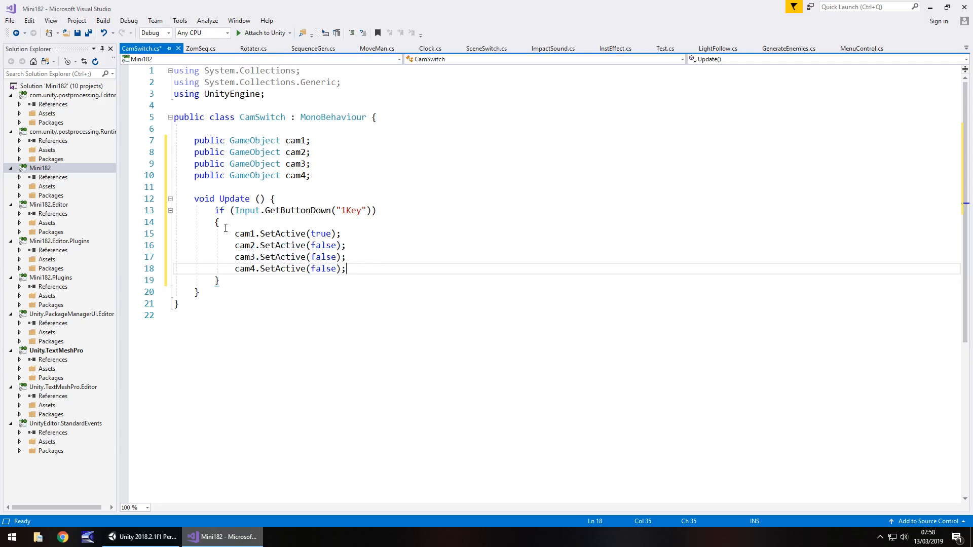
{"action": "mouse_move", "coordinate": [250, 256]}
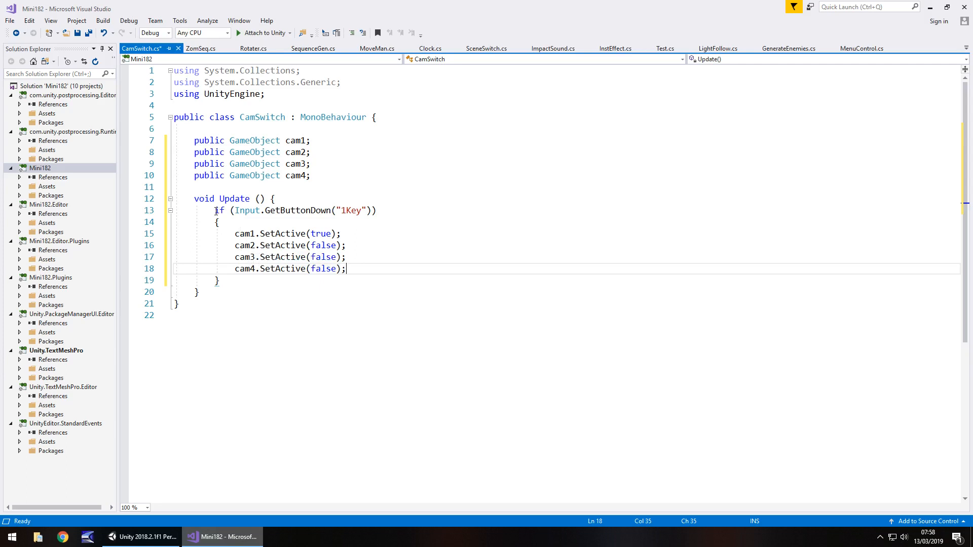
Duplicate the 1Key block and rework the copy so 2Key enables cam2 and disables cam1
{"action": "left_click_drag", "start_coordinate": [213, 210], "coordinate": [234, 280]}
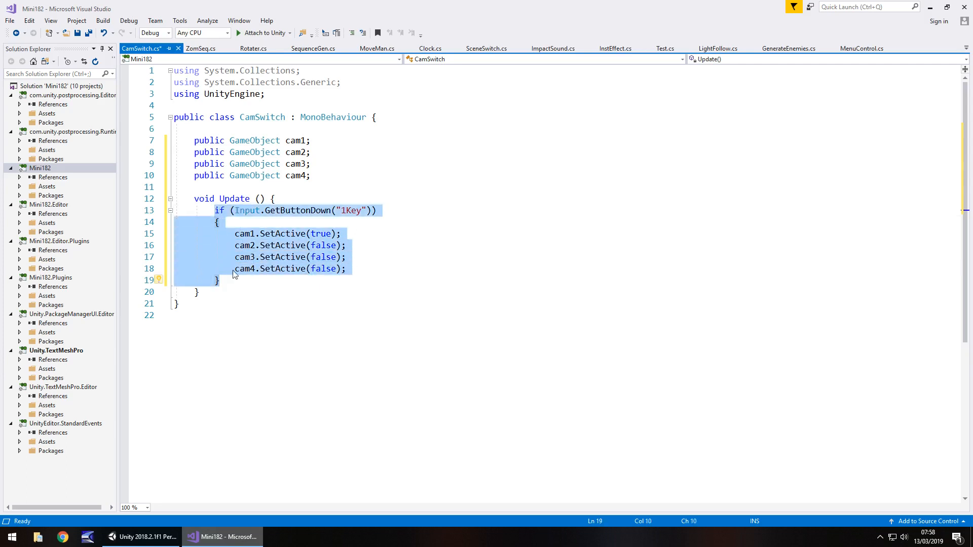
{"action": "key", "text": "ctrl+v"}
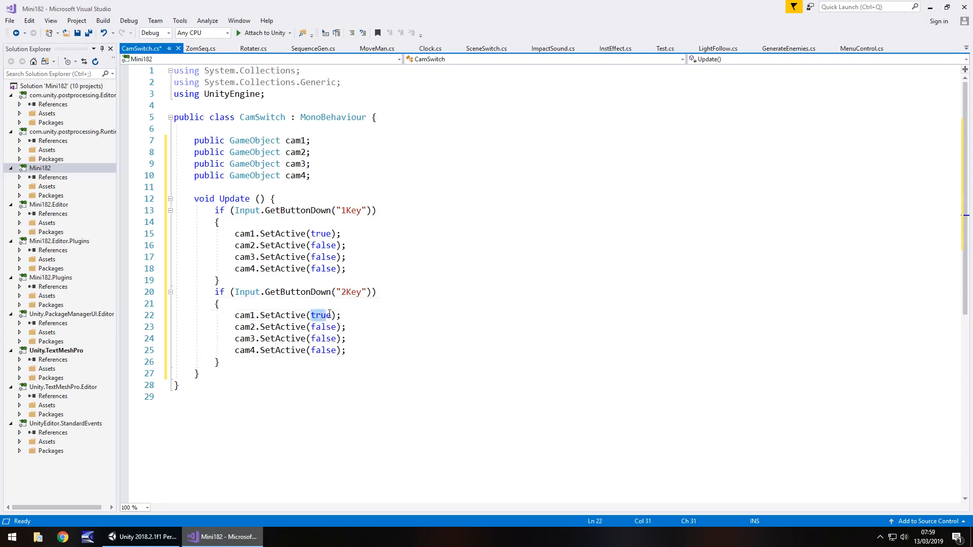
{"action": "type", "text": "fals"}
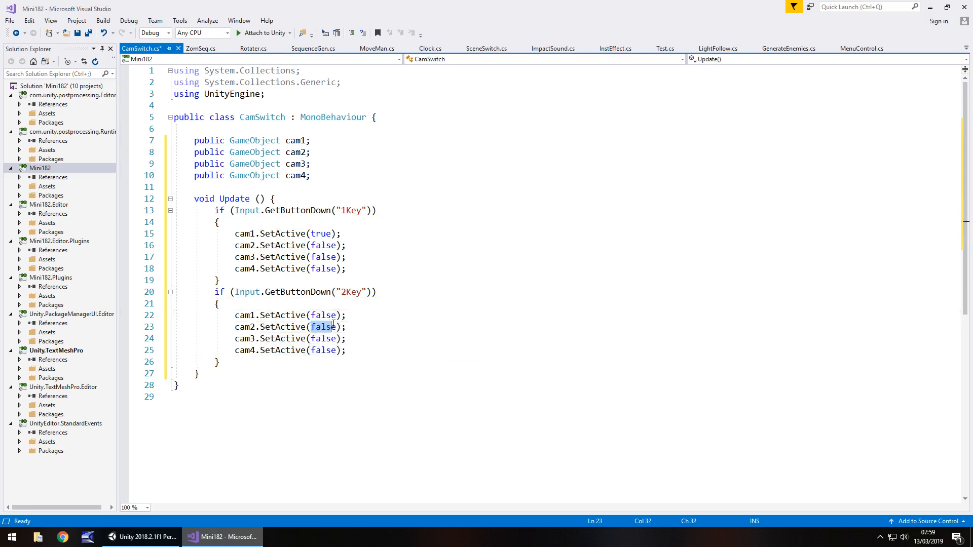
{"action": "type", "text": "true"}
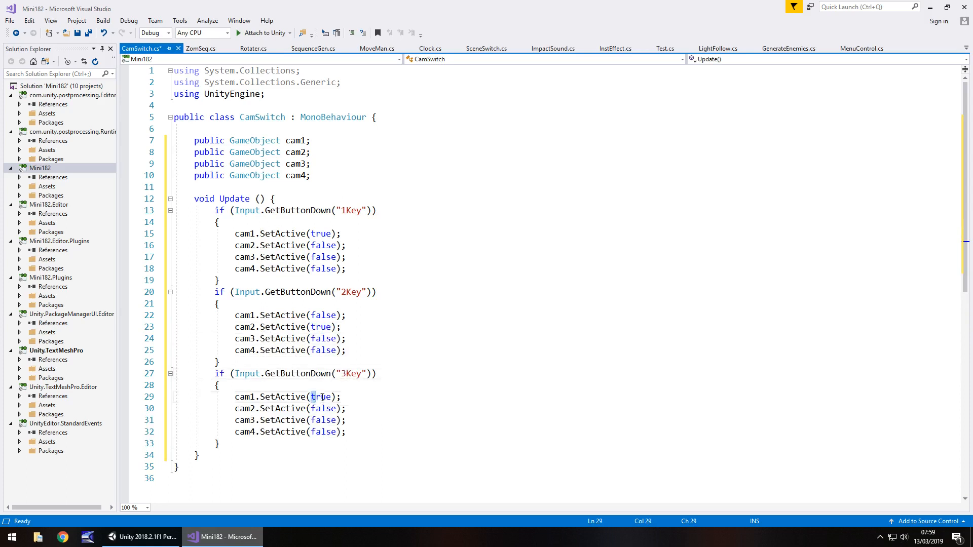
Adjust the 3Key and 4Key copies so each turns on its own camera, editing cam4's value last
{"action": "type", "text": "false"}
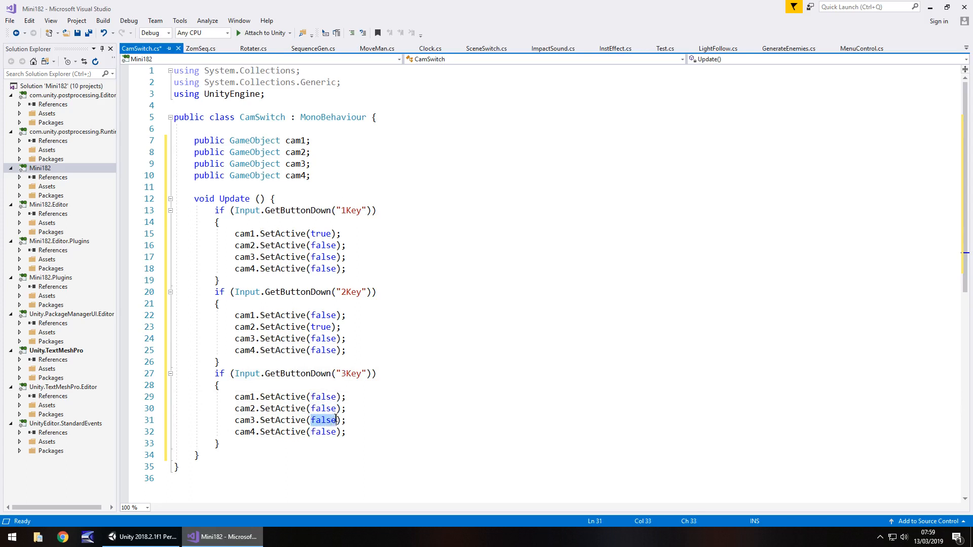
{"action": "type", "text": "true"}
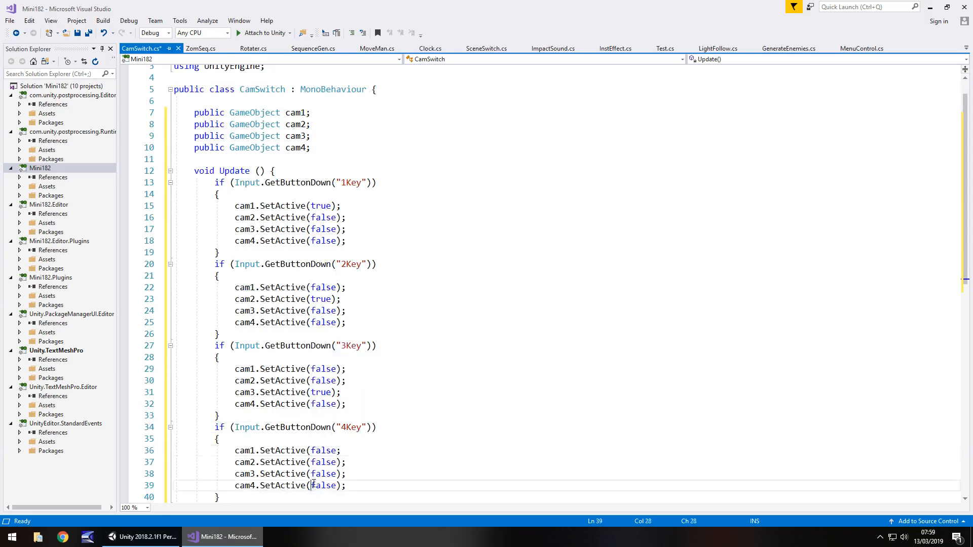
{"action": "double_click", "coordinate": [324, 486]}
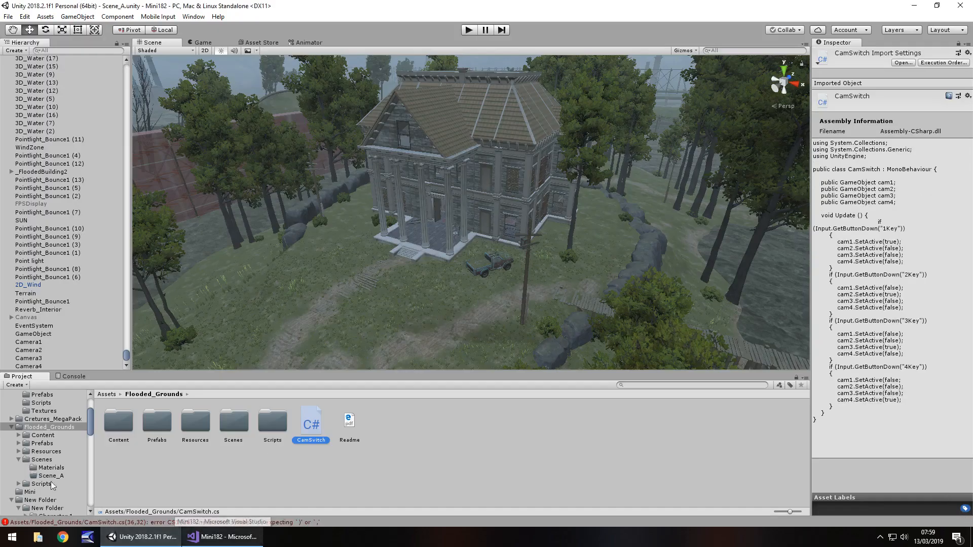
Jump from the Console's CS1525 error to line 36, add the missing ')' and return to Unity
{"action": "left_click", "coordinate": [73, 376]}
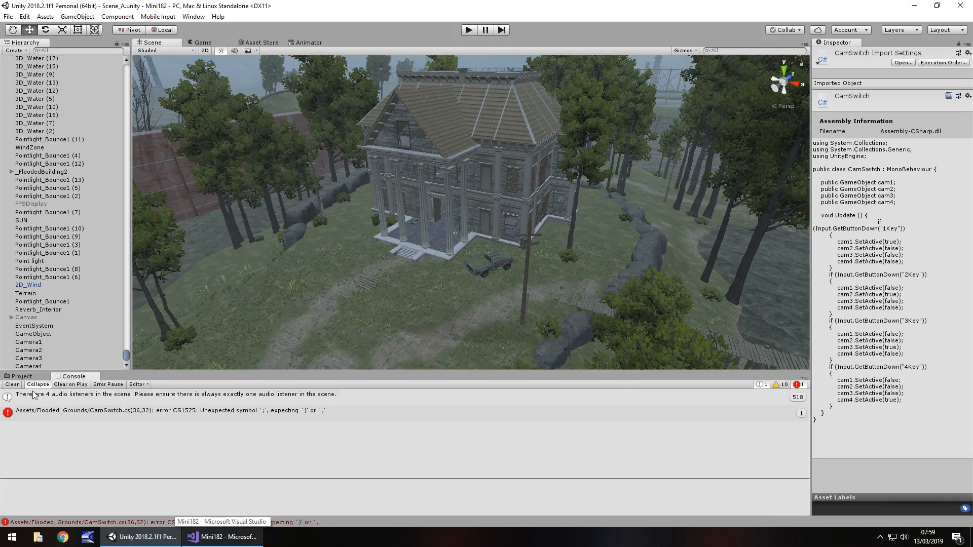
{"action": "left_click", "coordinate": [187, 410]}
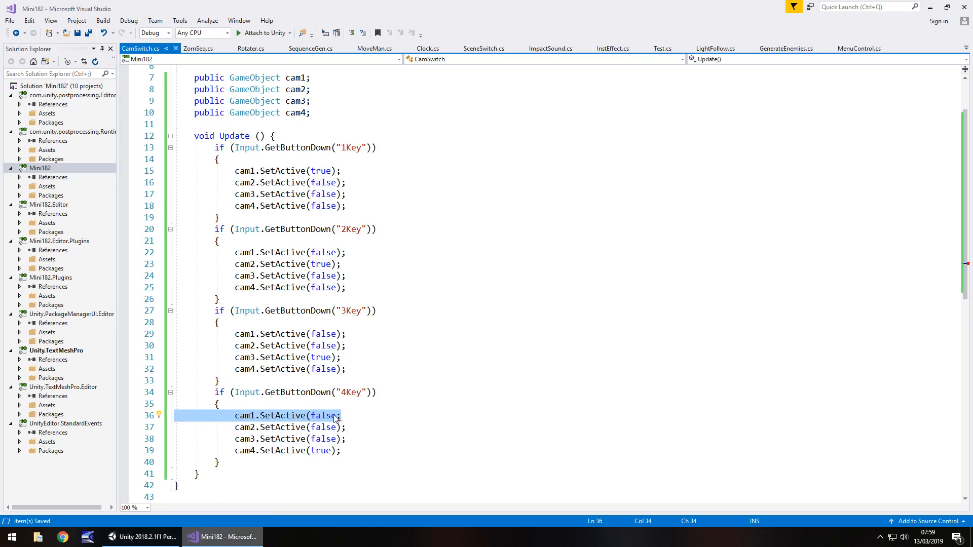
{"action": "left_click", "coordinate": [346, 416]}
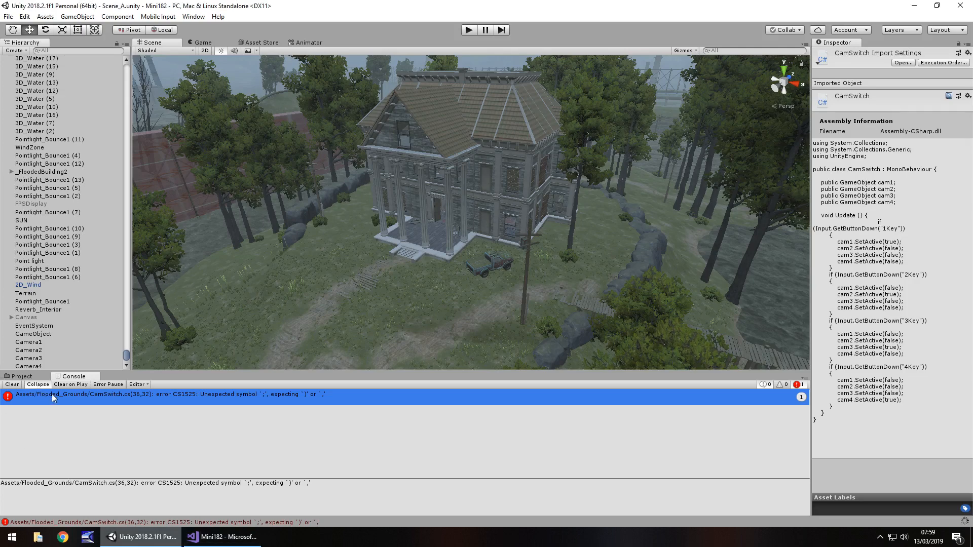
{"action": "mouse_move", "coordinate": [79, 409]}
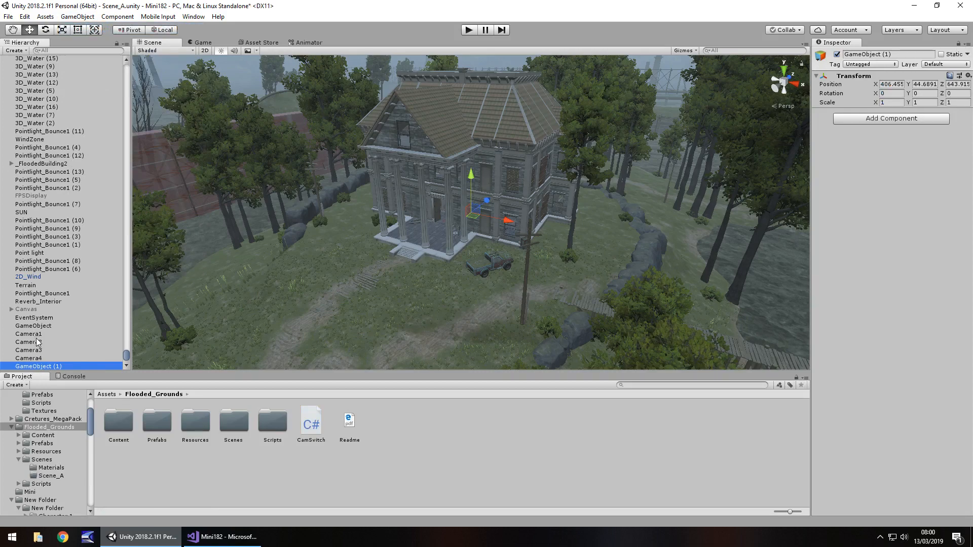
{"action": "mouse_move", "coordinate": [38, 344]}
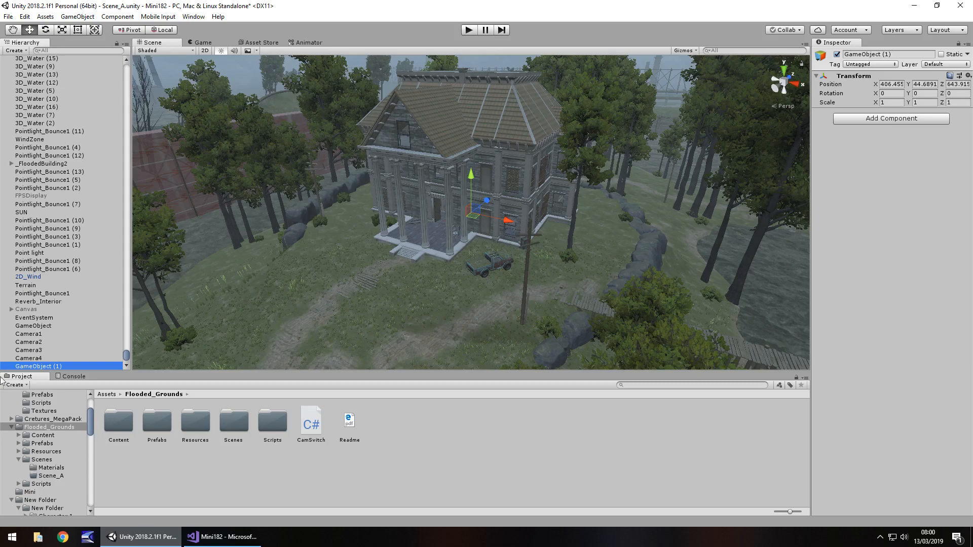
{"action": "mouse_move", "coordinate": [234, 418]}
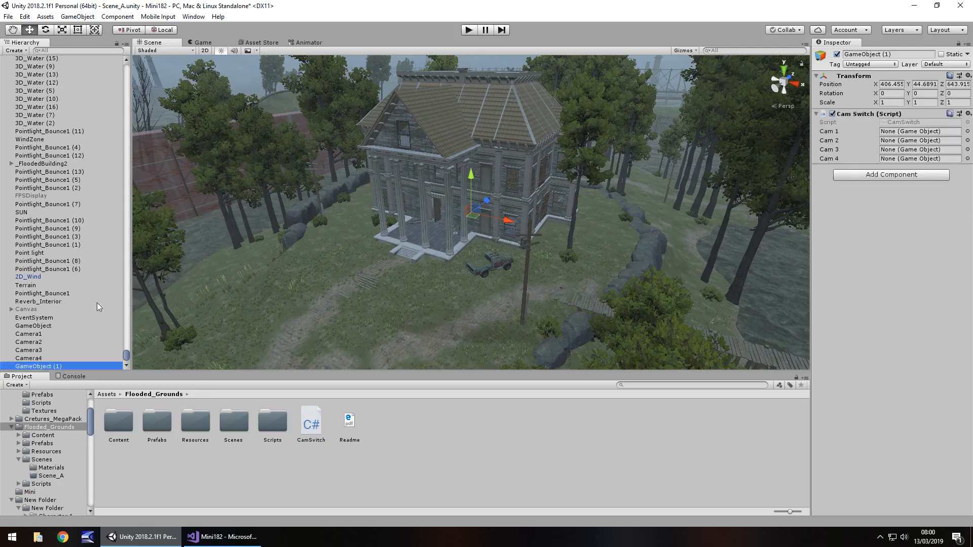
Start filling the Cam 1 slot of the CamSwitch component on the new GameObject
{"action": "left_click", "coordinate": [918, 131]}
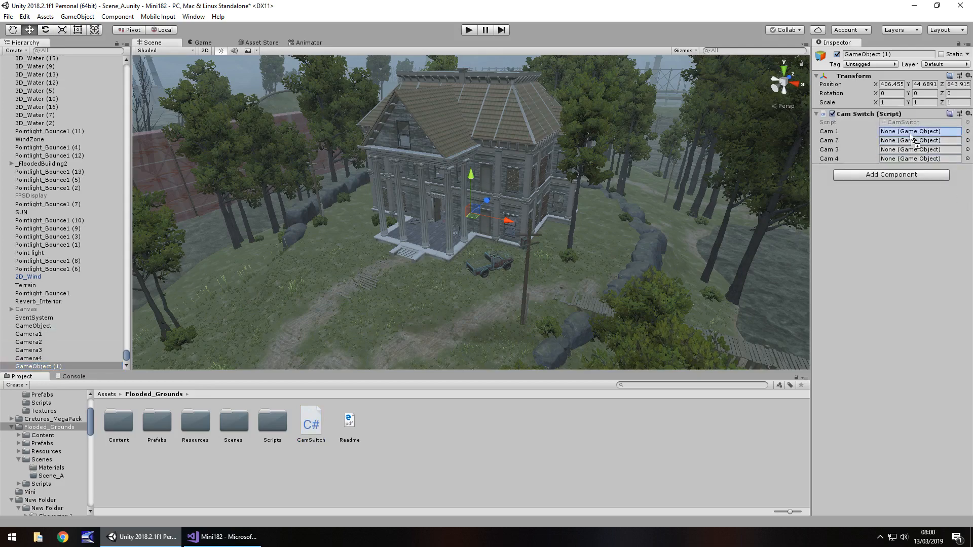
{"action": "left_click", "coordinate": [921, 131]}
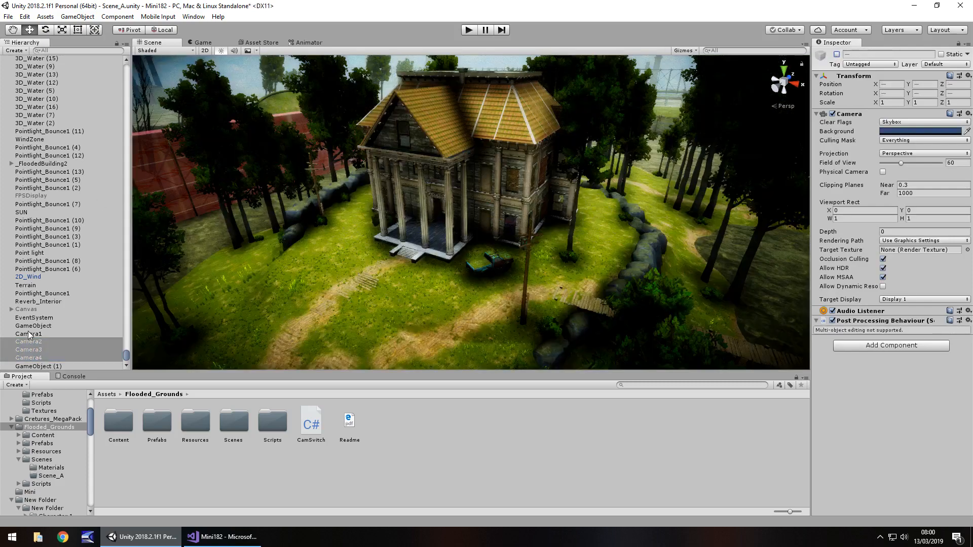
Test the scene in Play mode from Camera1's view, then stop the preview
{"action": "left_click", "coordinate": [28, 333]}
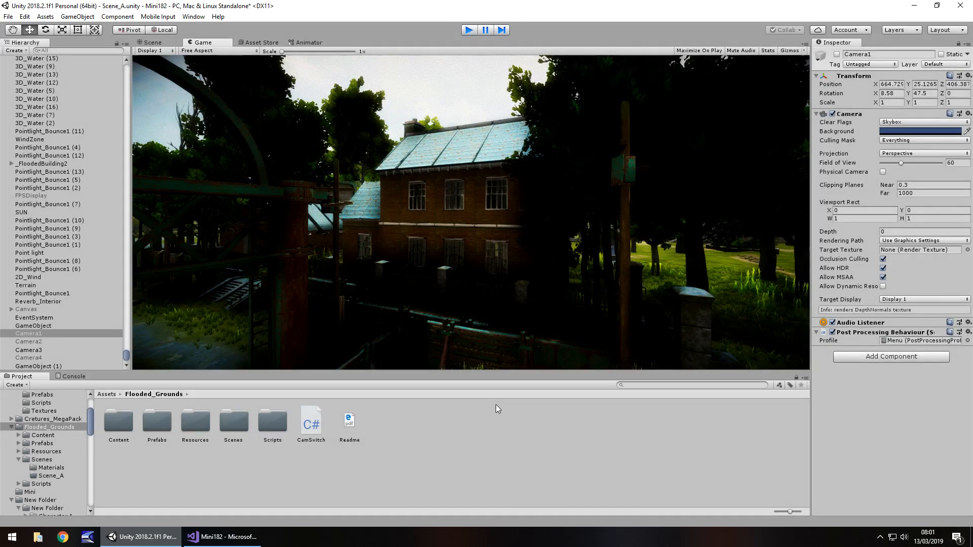
{"action": "left_click", "coordinate": [150, 42]}
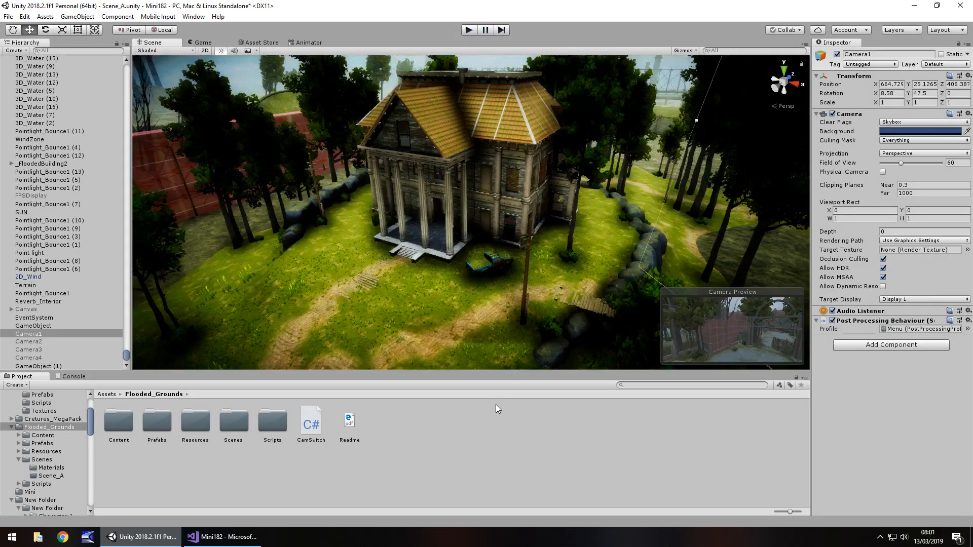